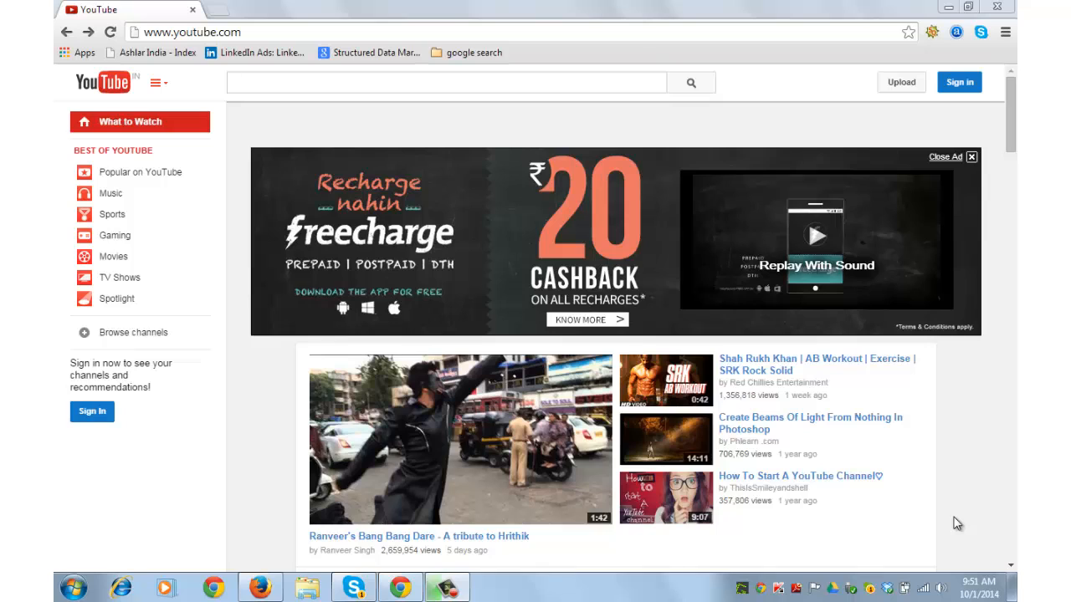
mouse_move(603, 53)
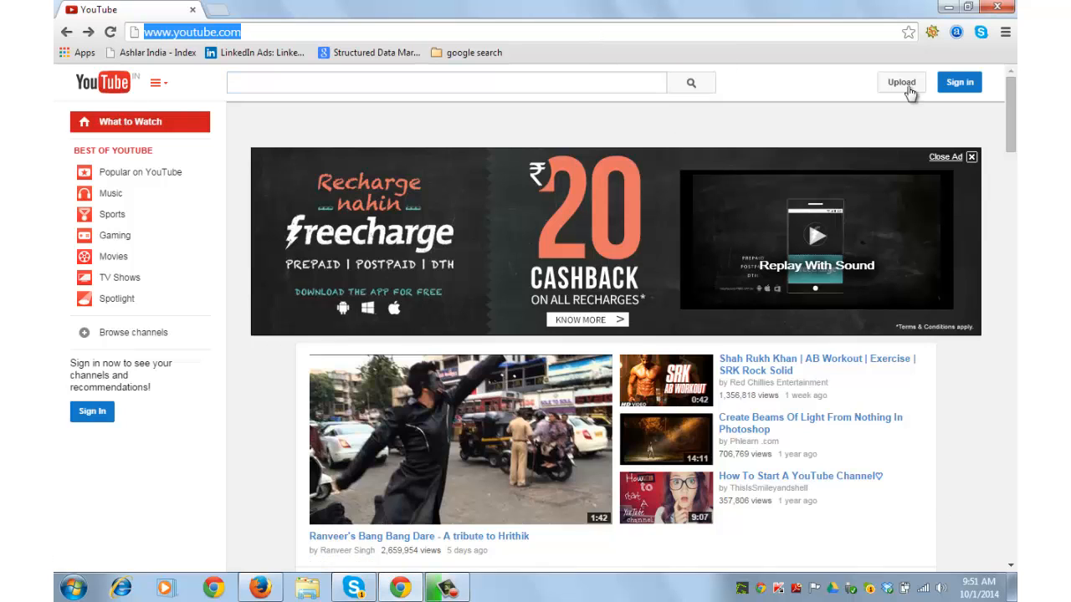
Reach the blank Google sign-in form for adding a different account from YouTube's Sign in.
click(959, 82)
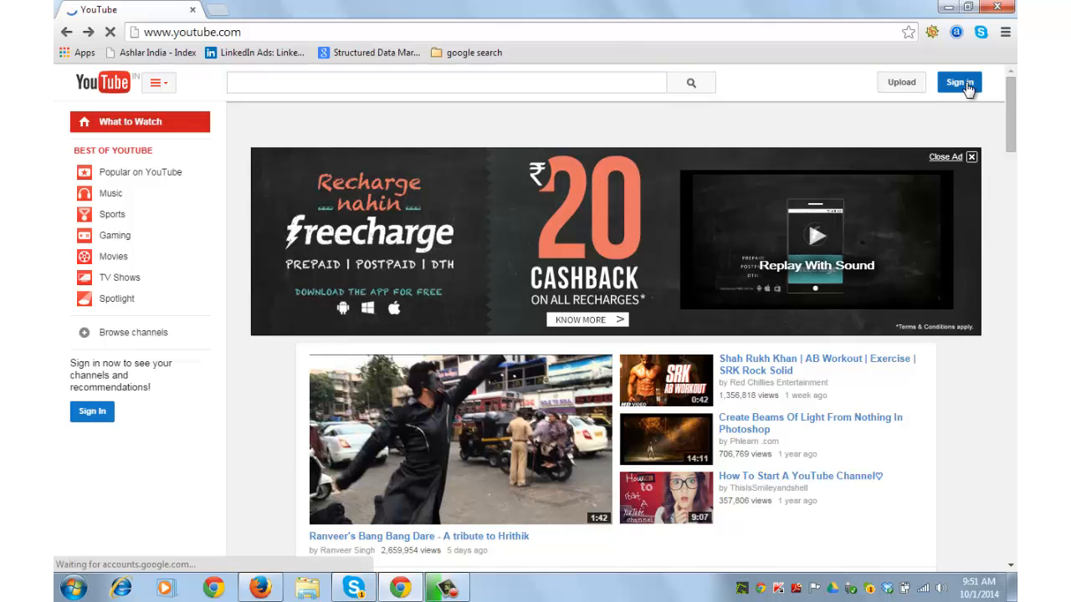
click(959, 82)
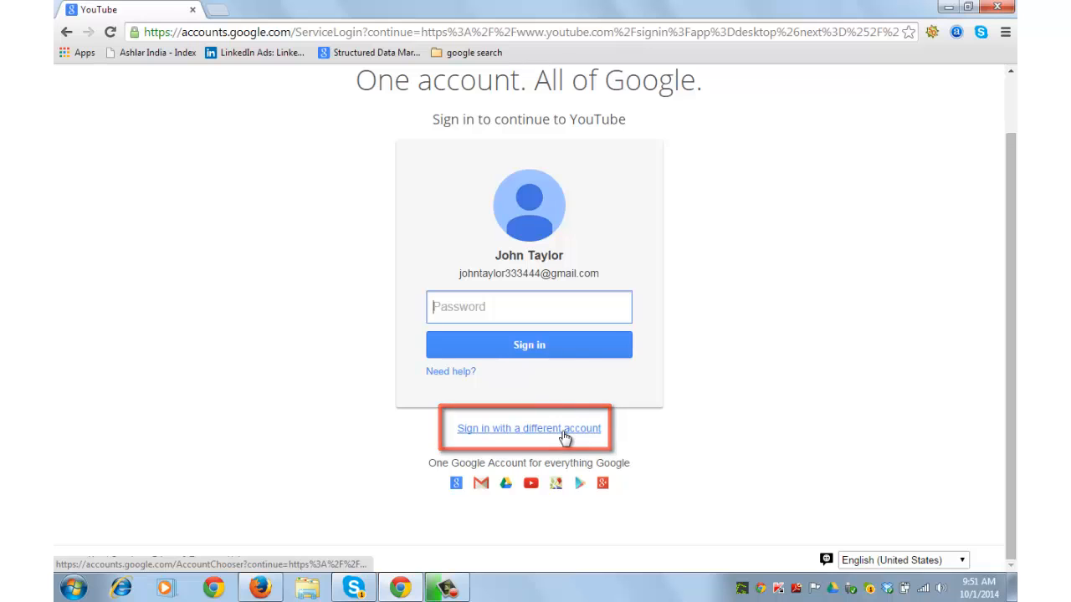
click(528, 428)
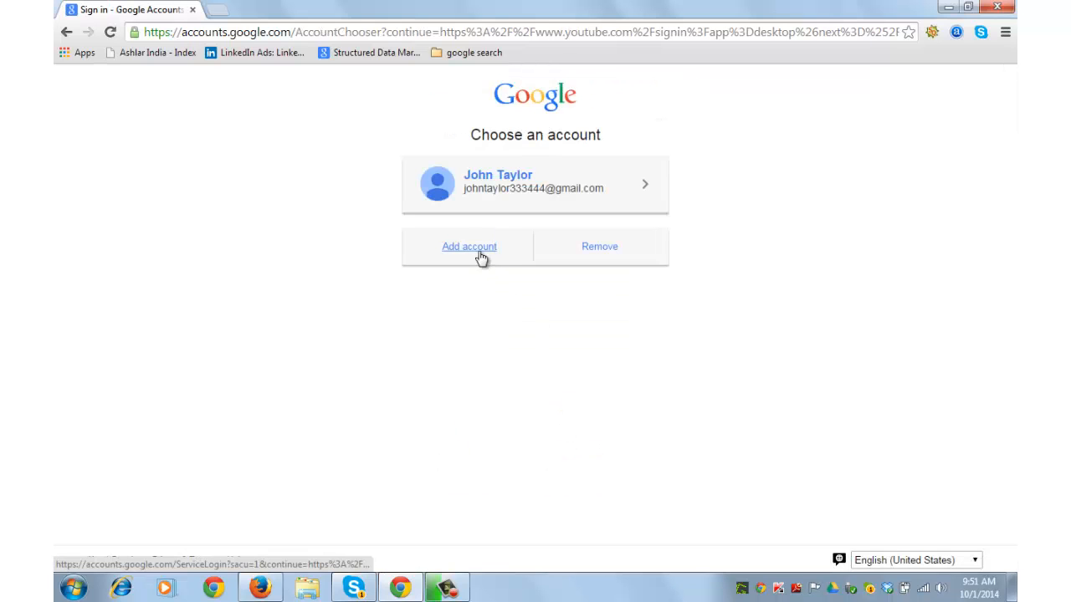
click(468, 246)
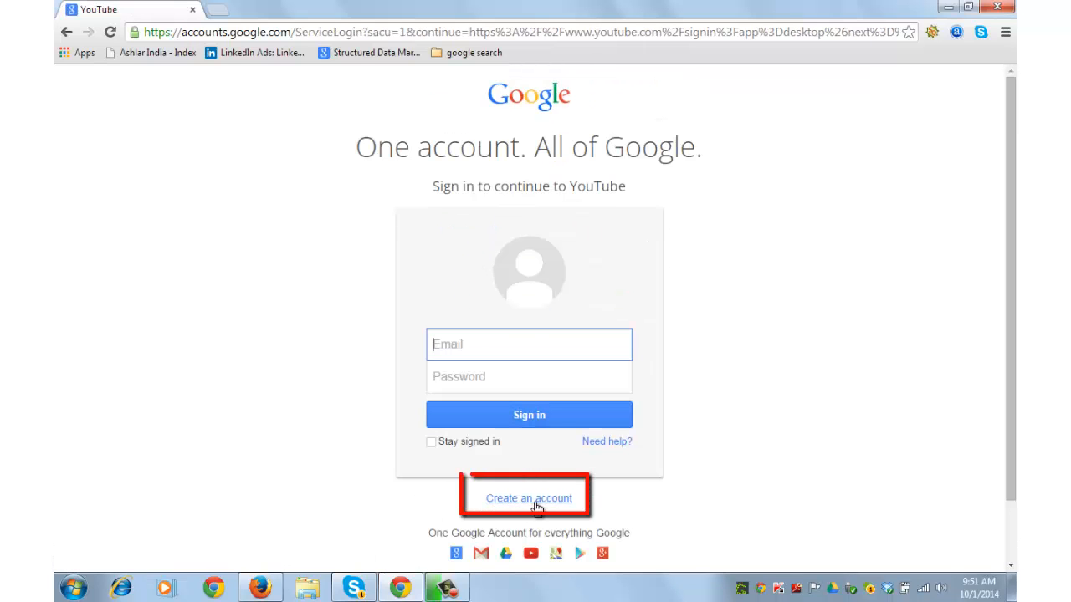
Bring up the 'Create your Google Account' form and look through its fields.
click(529, 498)
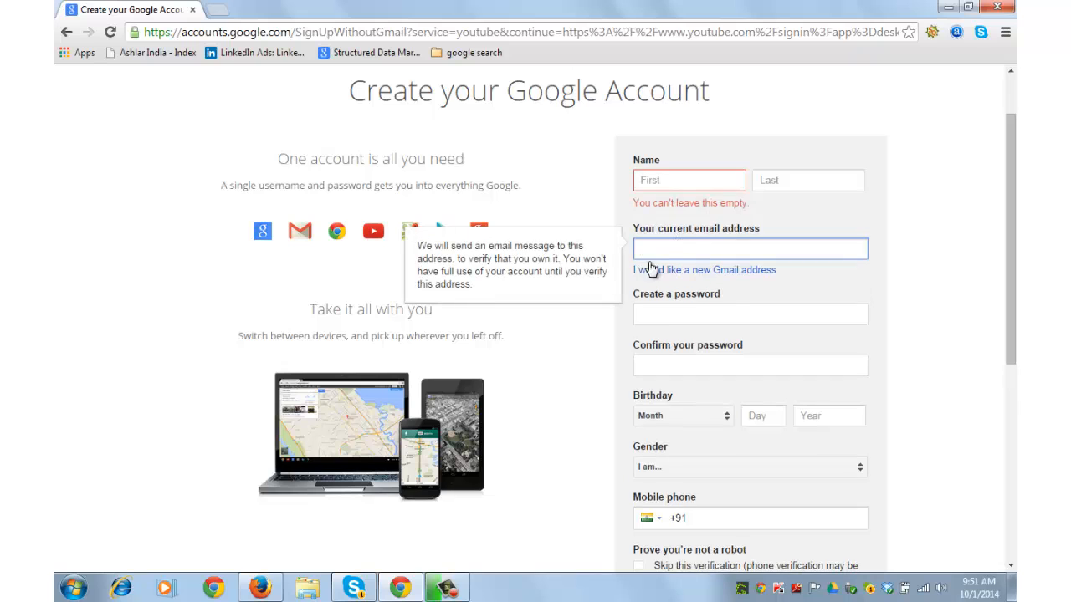
click(749, 331)
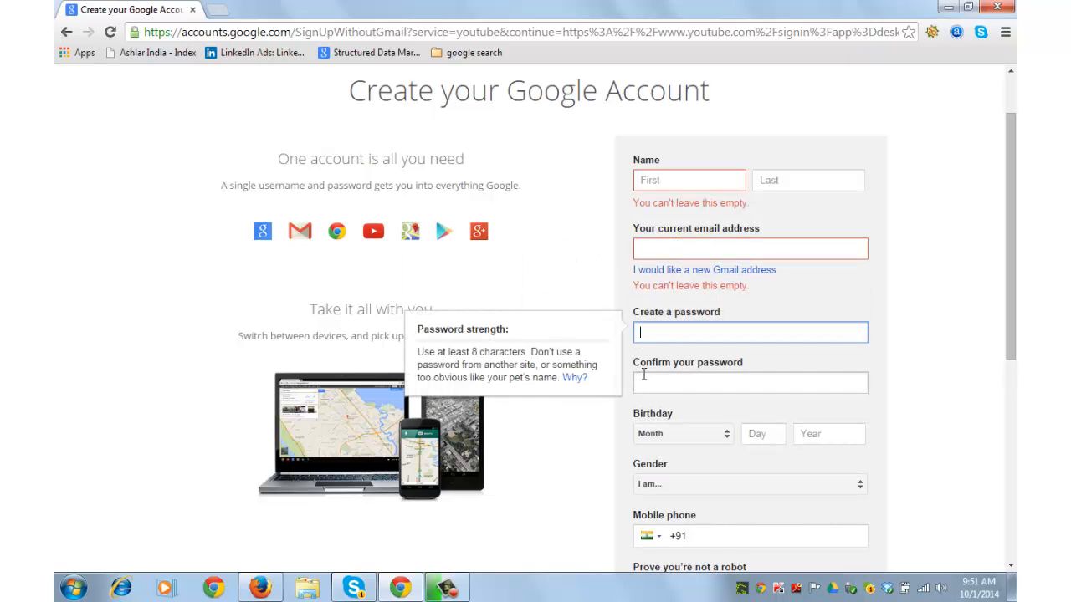
scroll(down, 3)
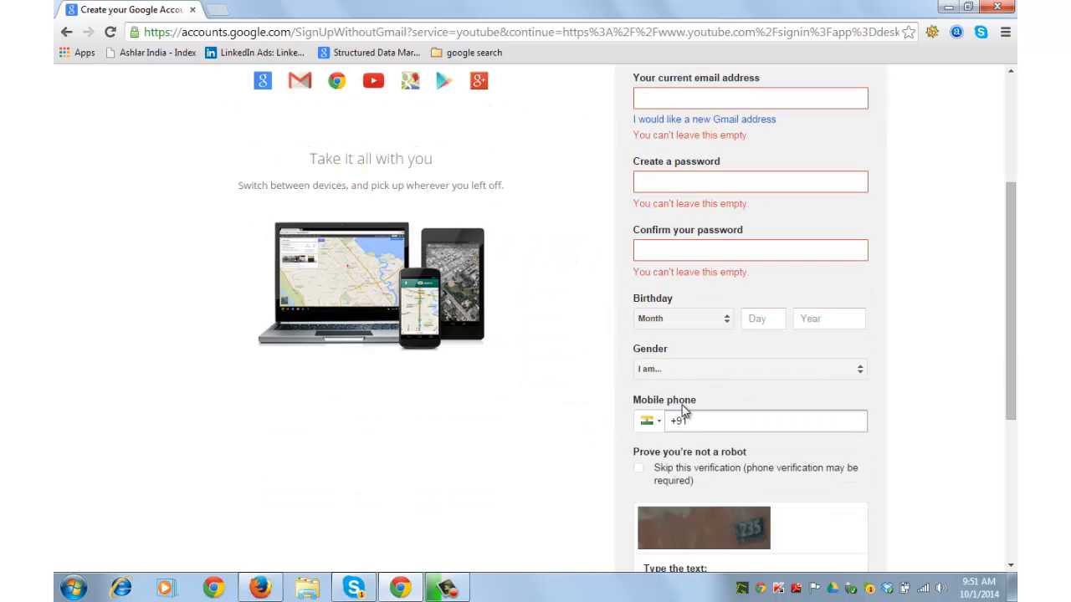
scroll(down, 3)
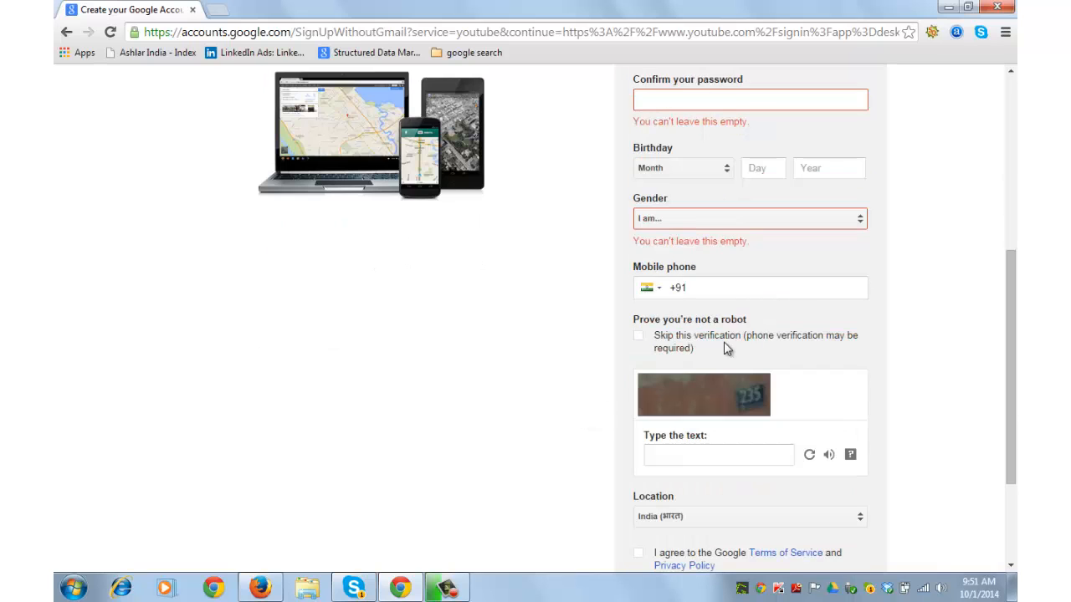
mouse_move(733, 398)
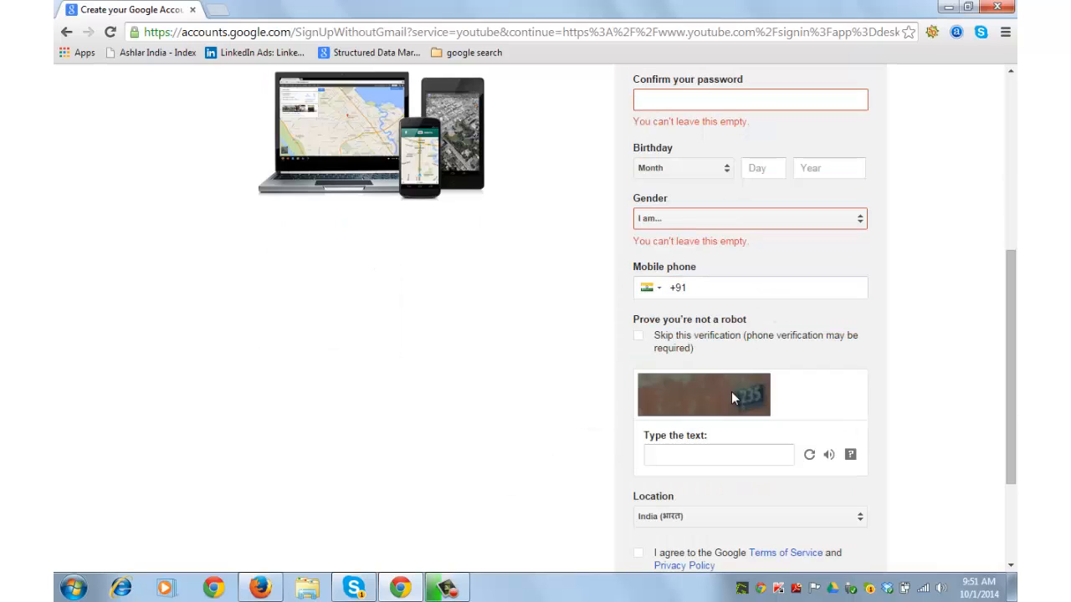
scroll(down, 3)
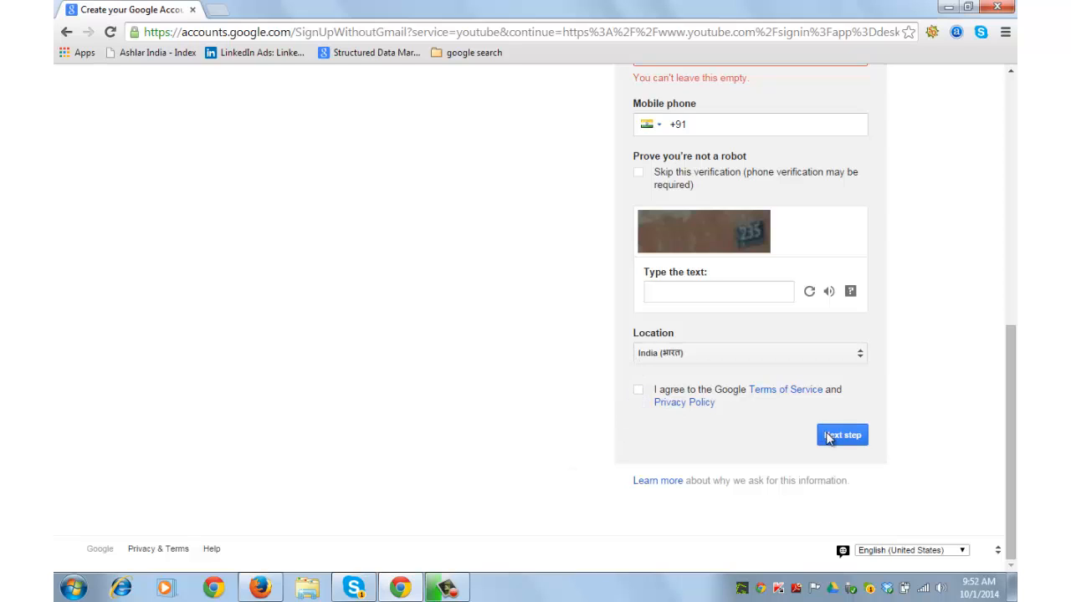
mouse_move(602, 355)
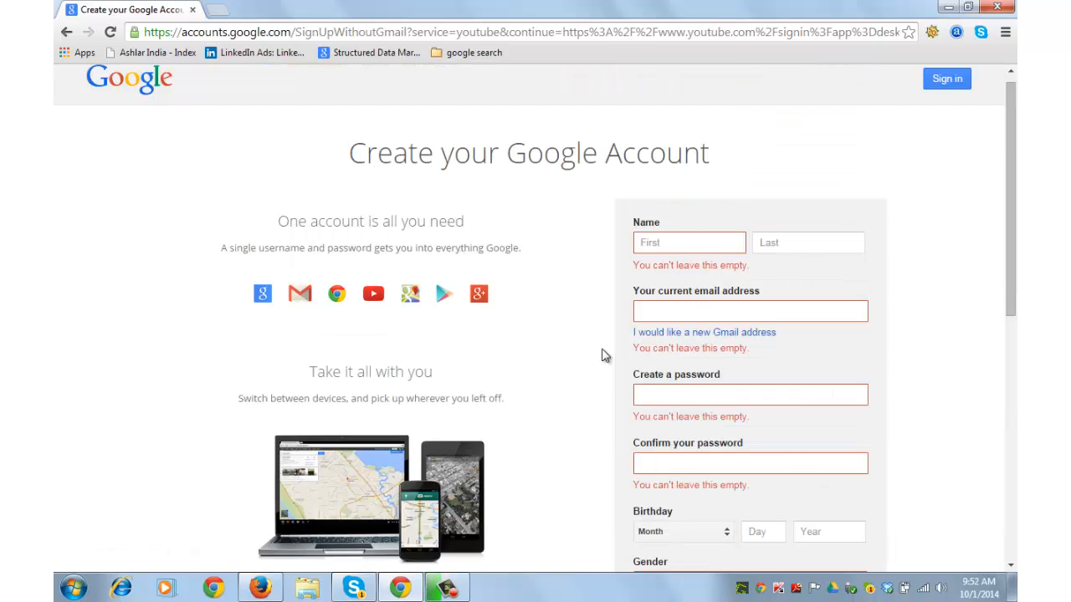
mouse_move(948, 79)
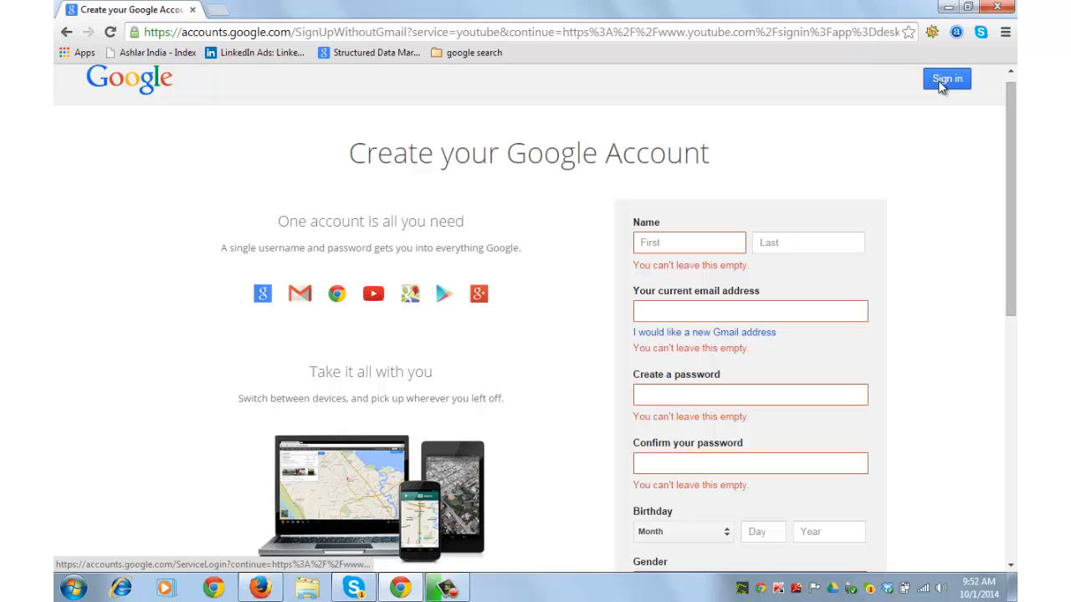
Go to youtube.com and sign in with the existing John Taylor account.
click(519, 32)
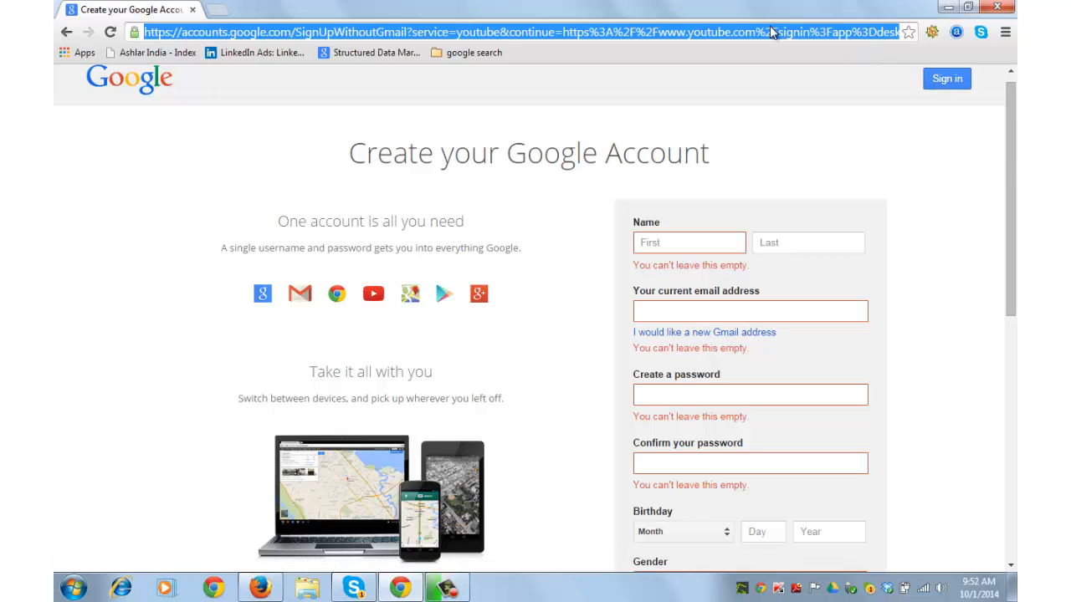
text(youtube.com)
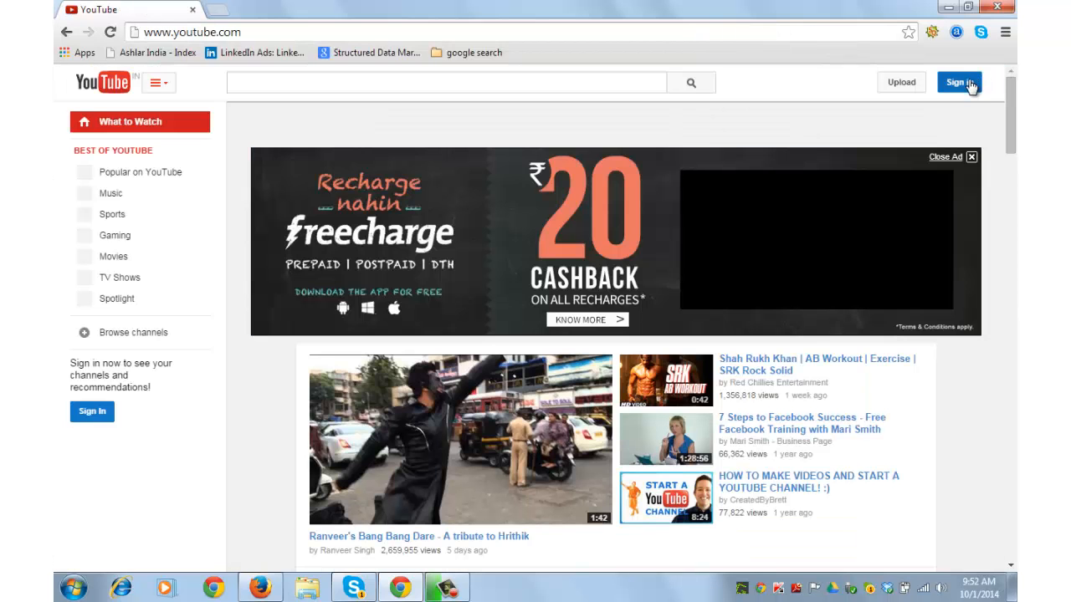
click(959, 82)
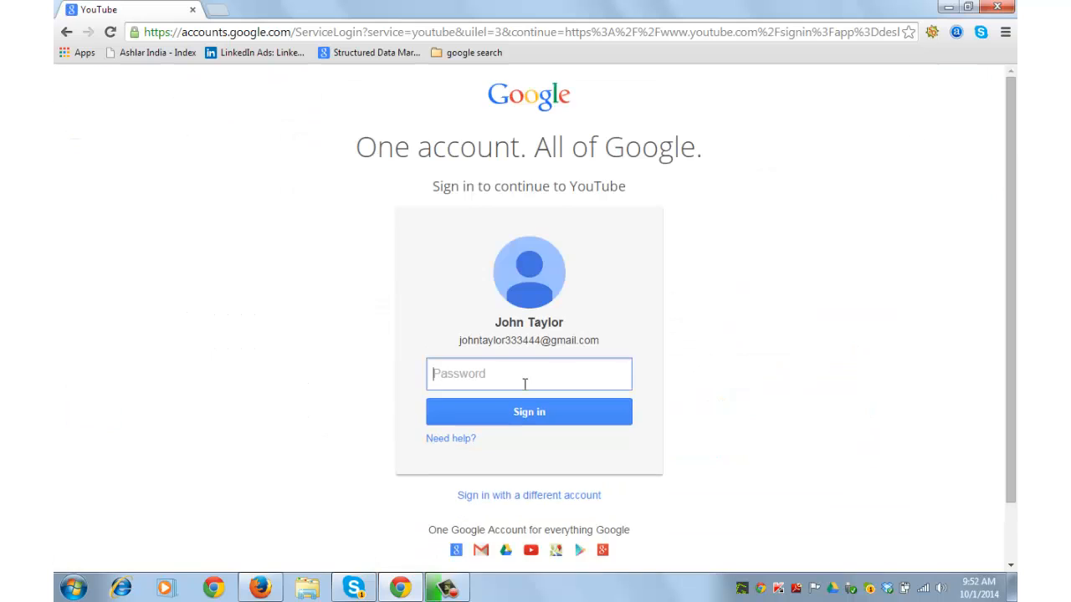
click(529, 411)
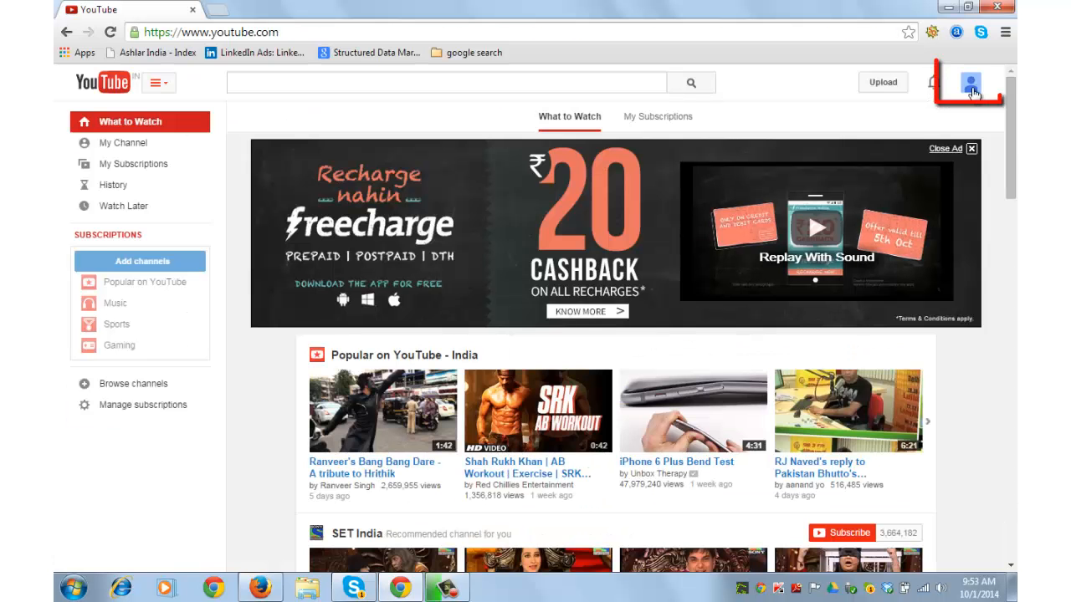
Reach the account settings Overview page from the profile avatar's gear icon.
click(971, 82)
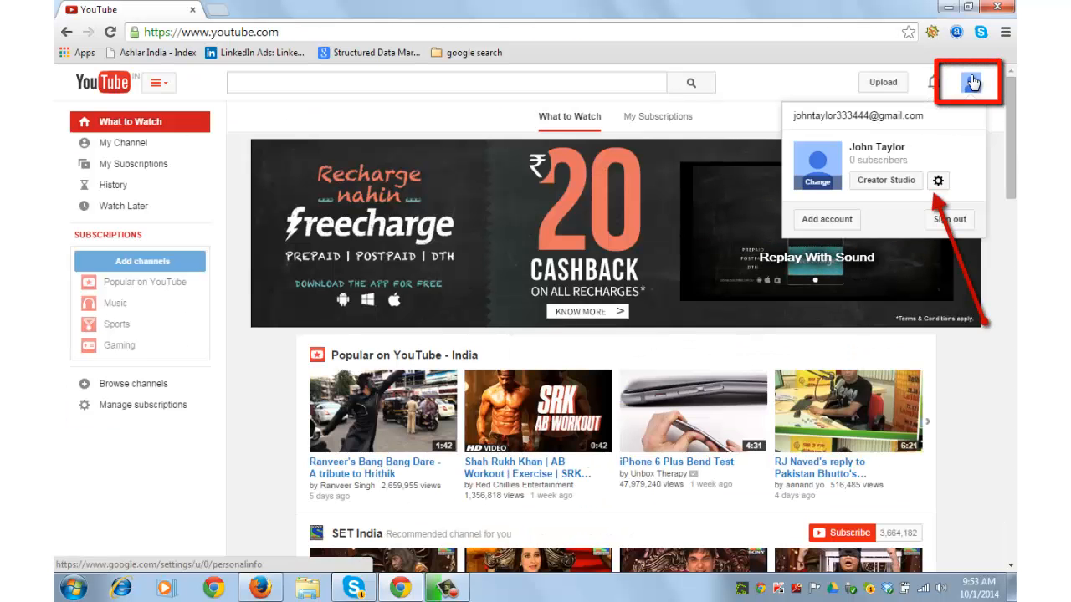
mouse_move(939, 181)
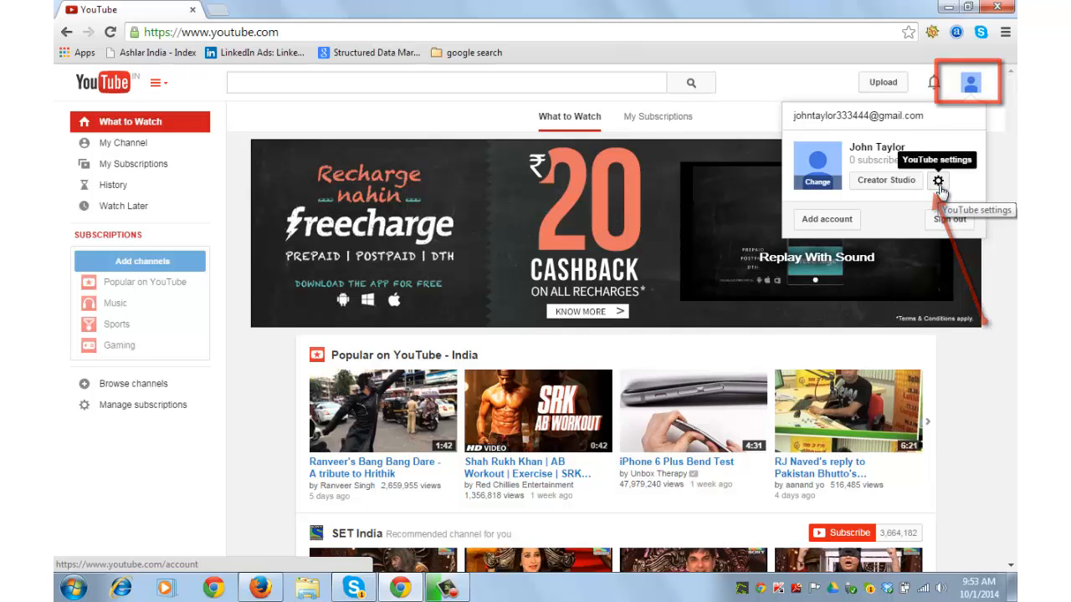
click(938, 181)
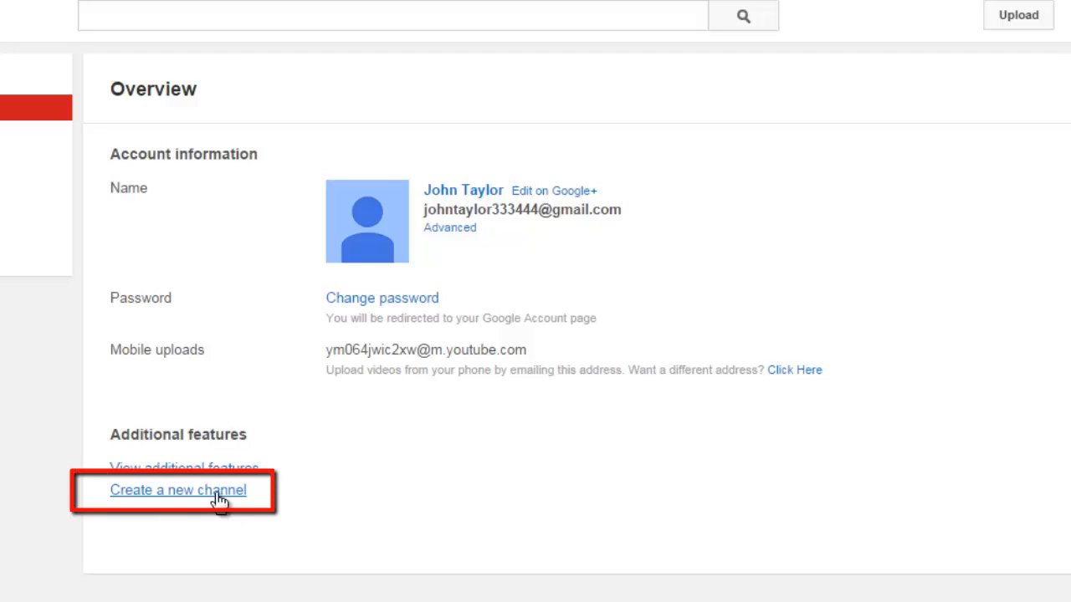
Fill the new-channel form with name Harish Bali, category Other and Pages Terms accepted.
click(178, 490)
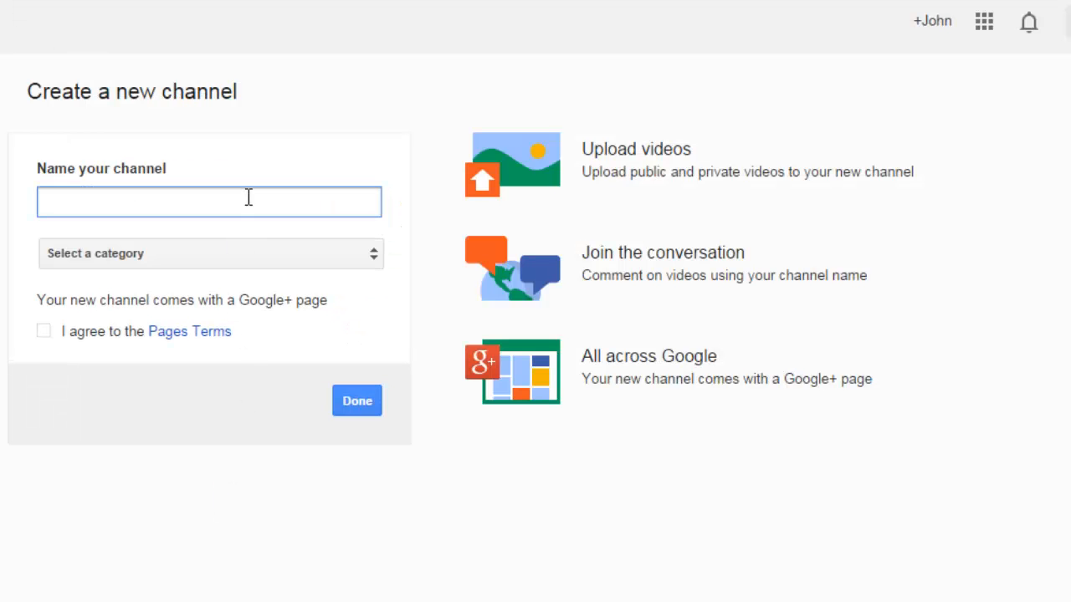
click(209, 201)
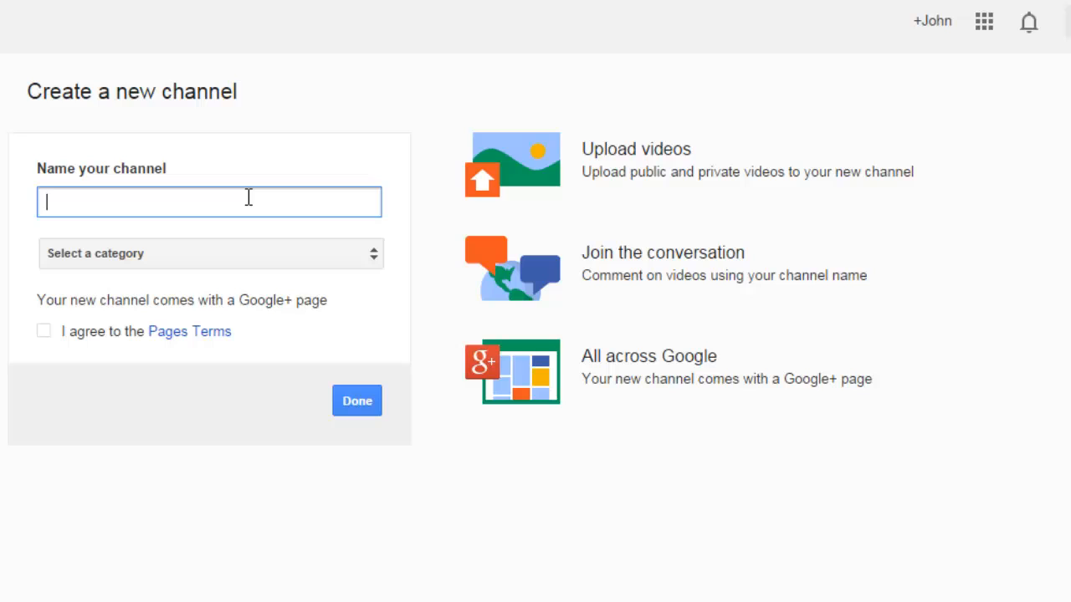
text(Harish Bali)
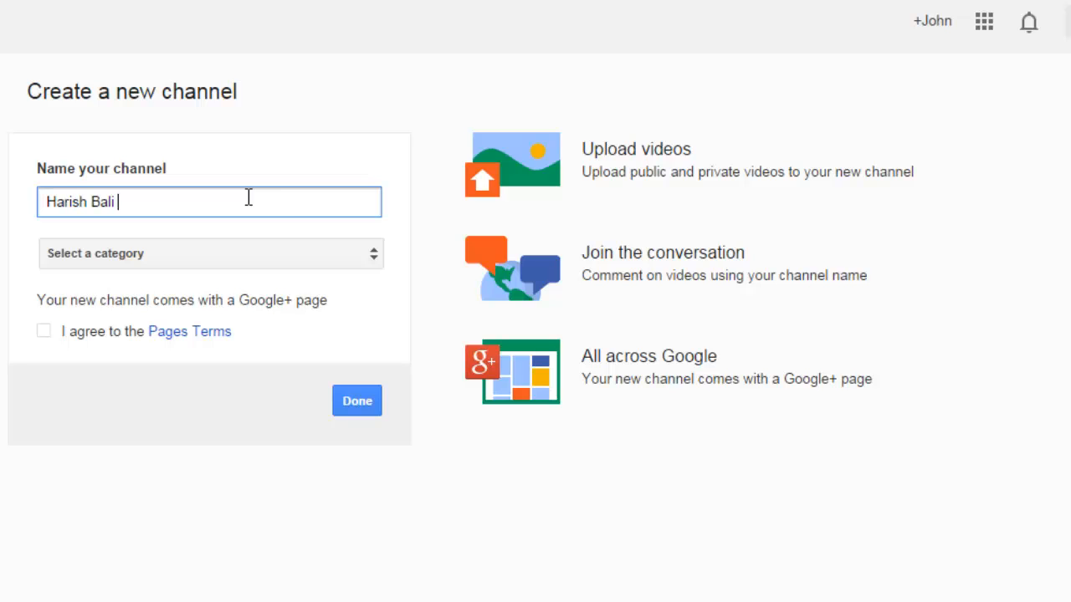
click(209, 255)
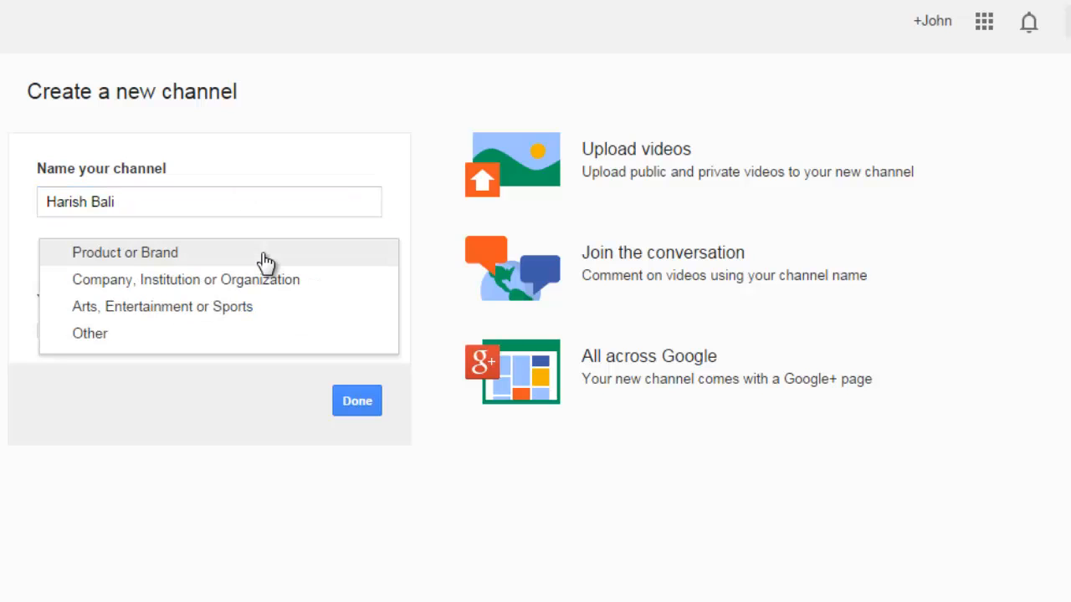
mouse_move(209, 276)
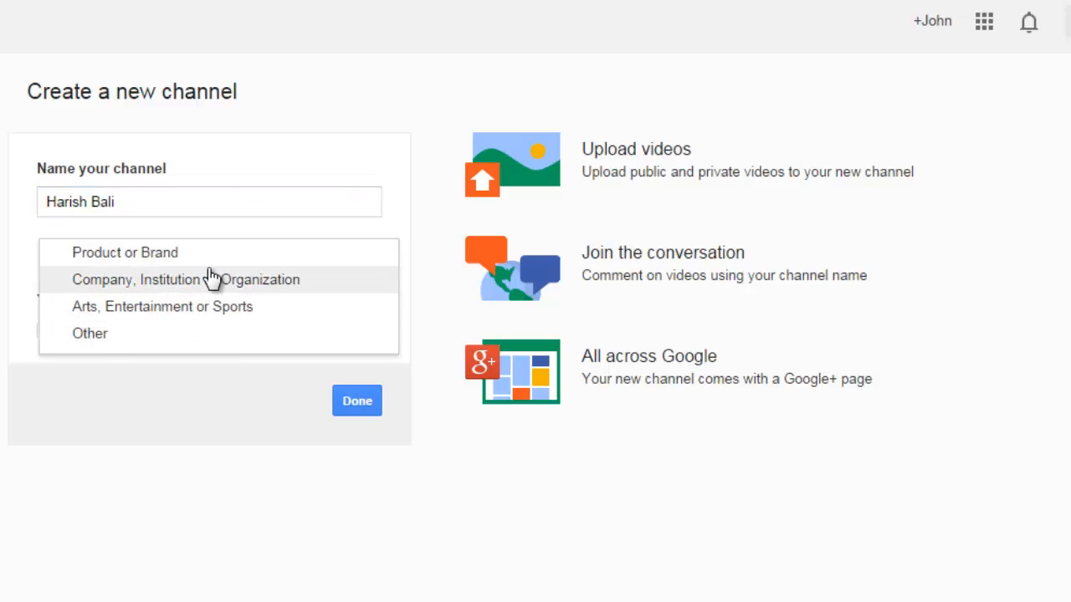
mouse_move(226, 291)
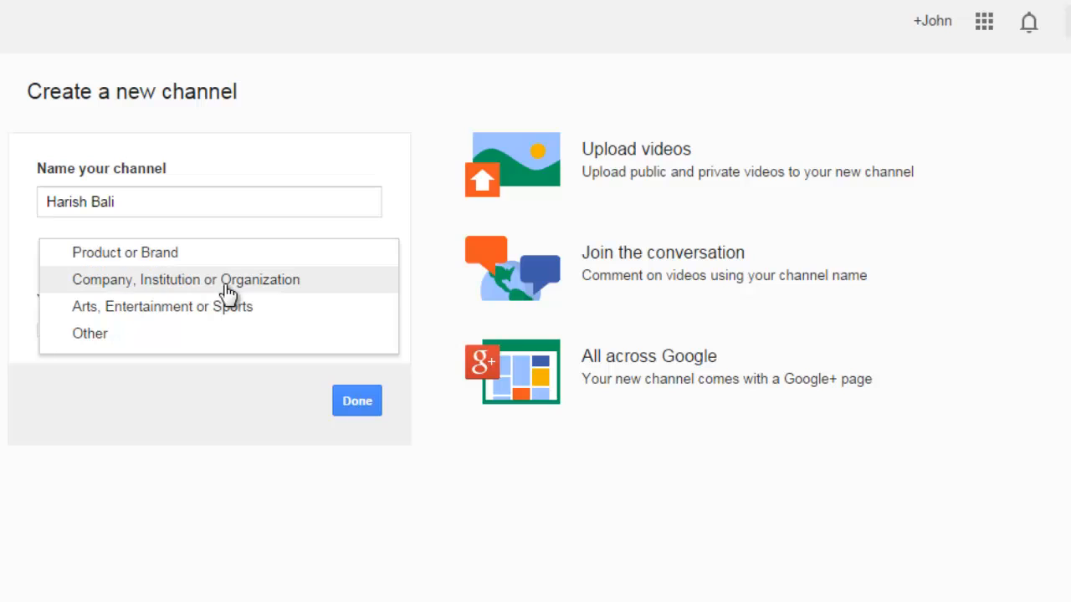
mouse_move(238, 306)
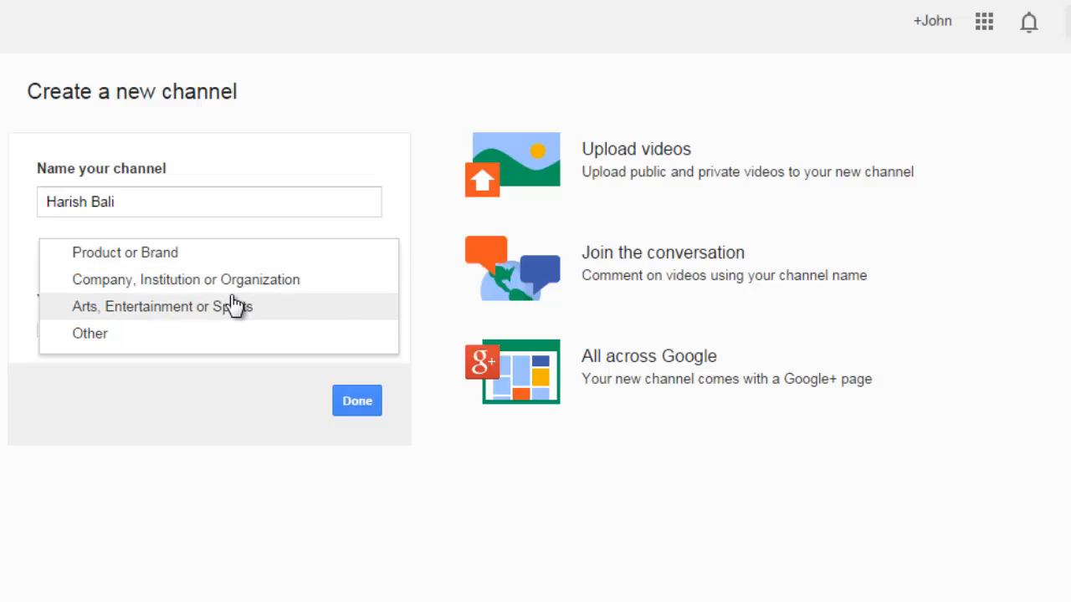
click(90, 333)
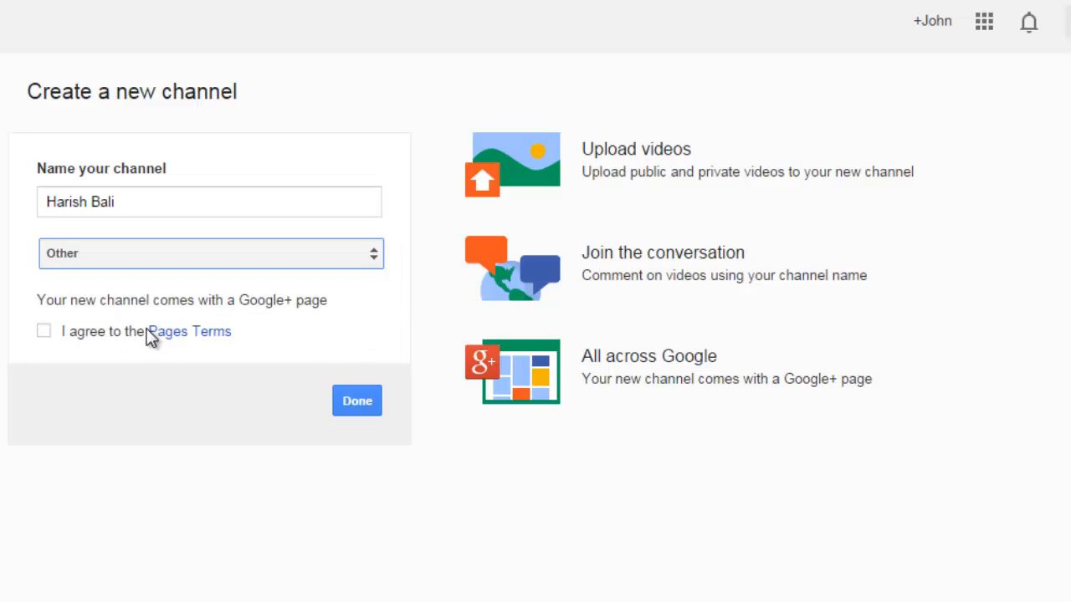
click(43, 331)
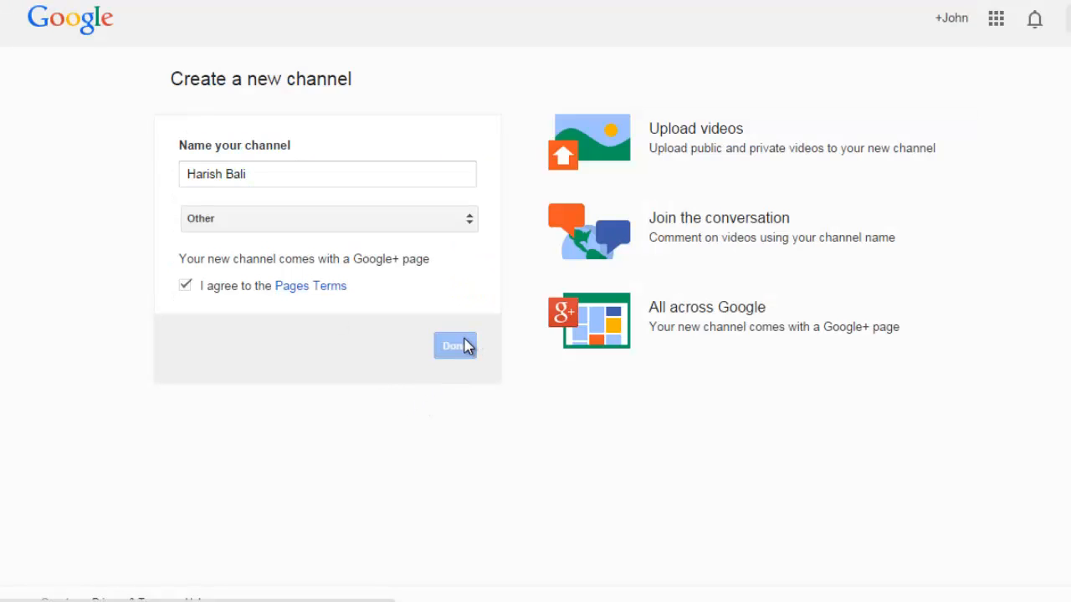
Create the channel, step through the tour and reach the Edit channel icon notice.
click(455, 345)
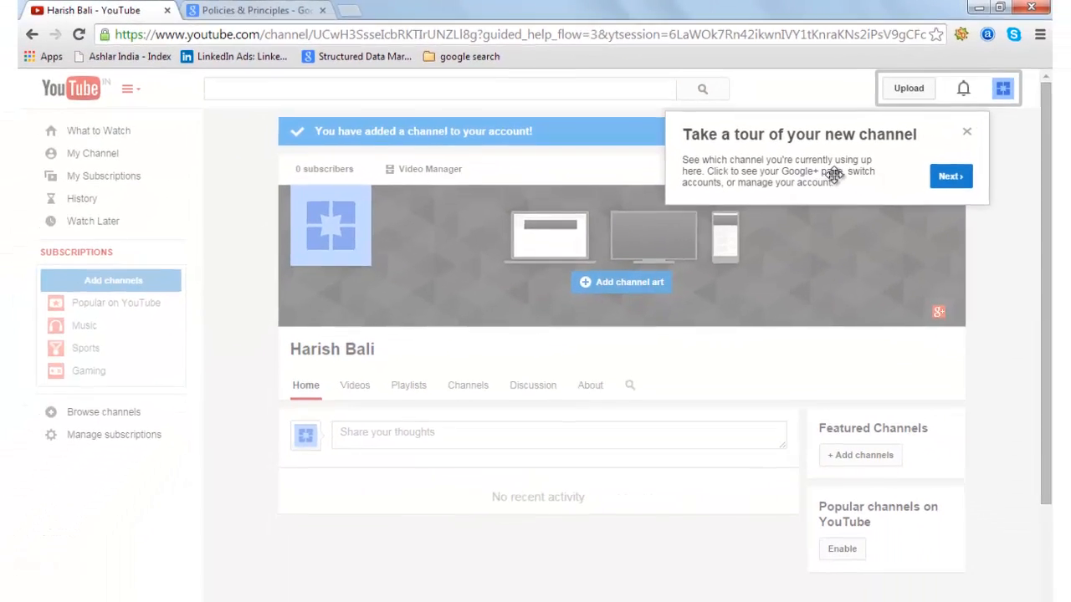
click(951, 175)
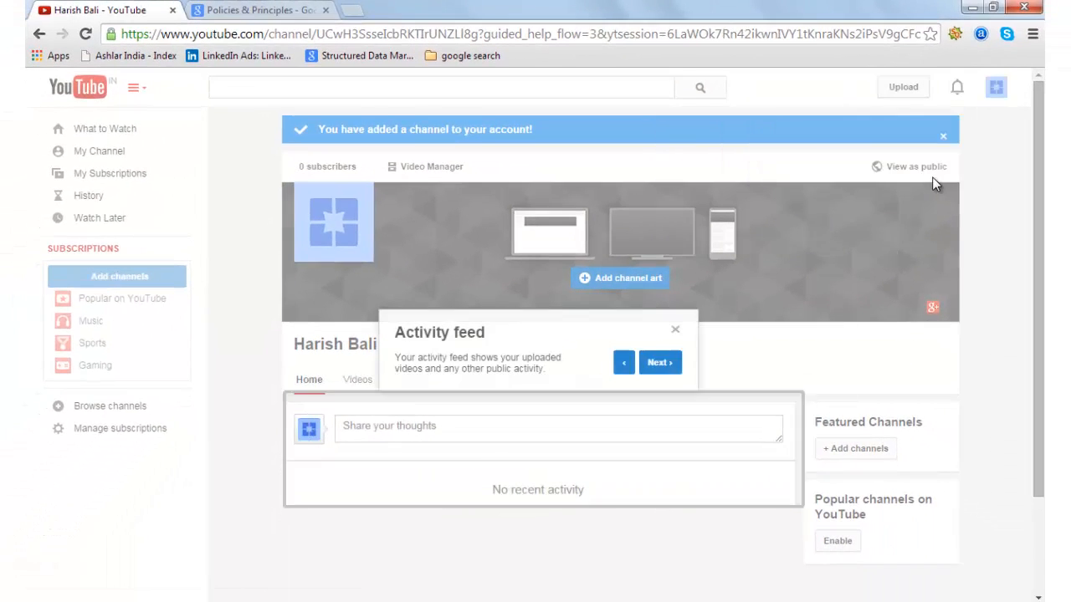
click(676, 328)
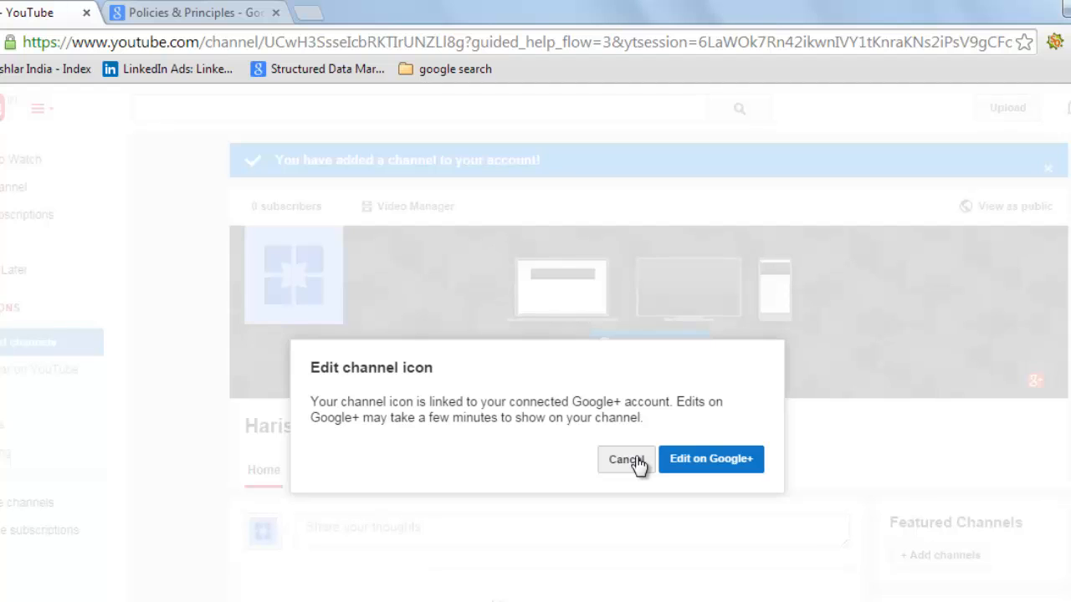
mouse_move(710, 458)
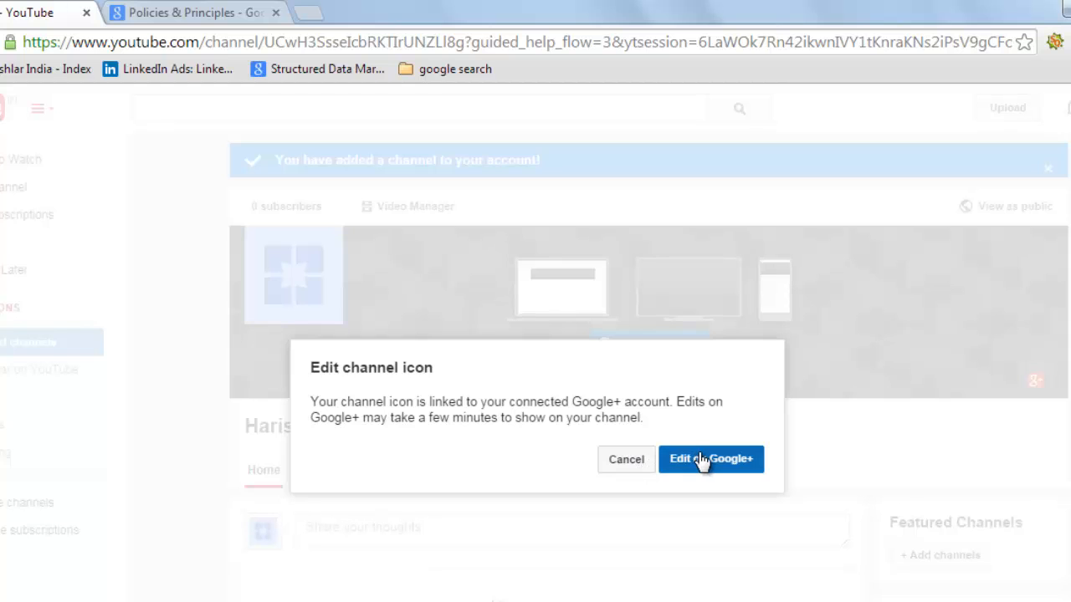
Upload the harish bali portrait from the computer as the Google+ profile photo.
click(710, 459)
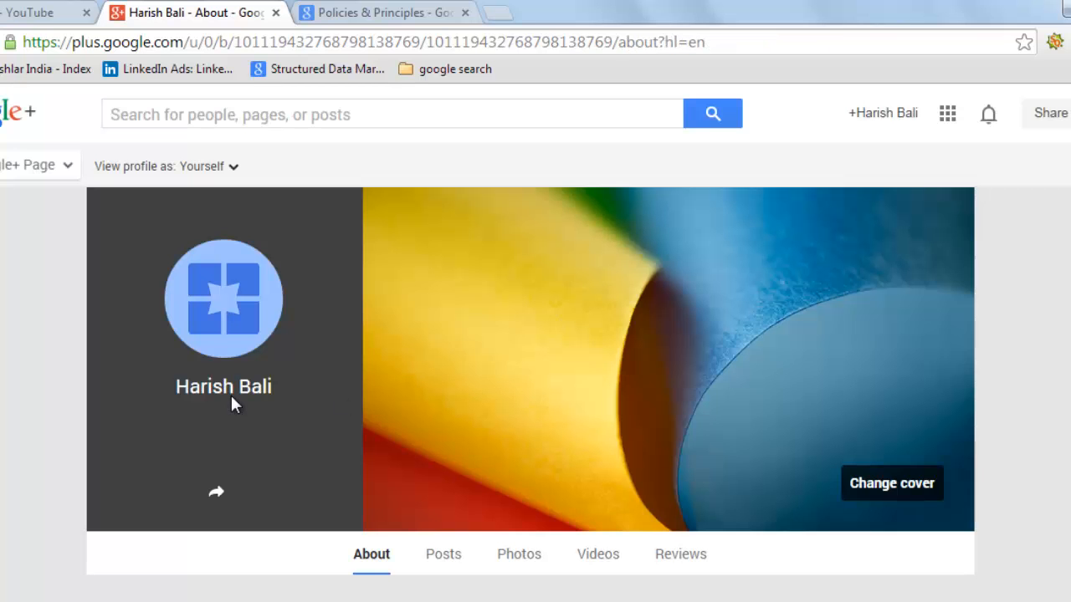
click(890, 482)
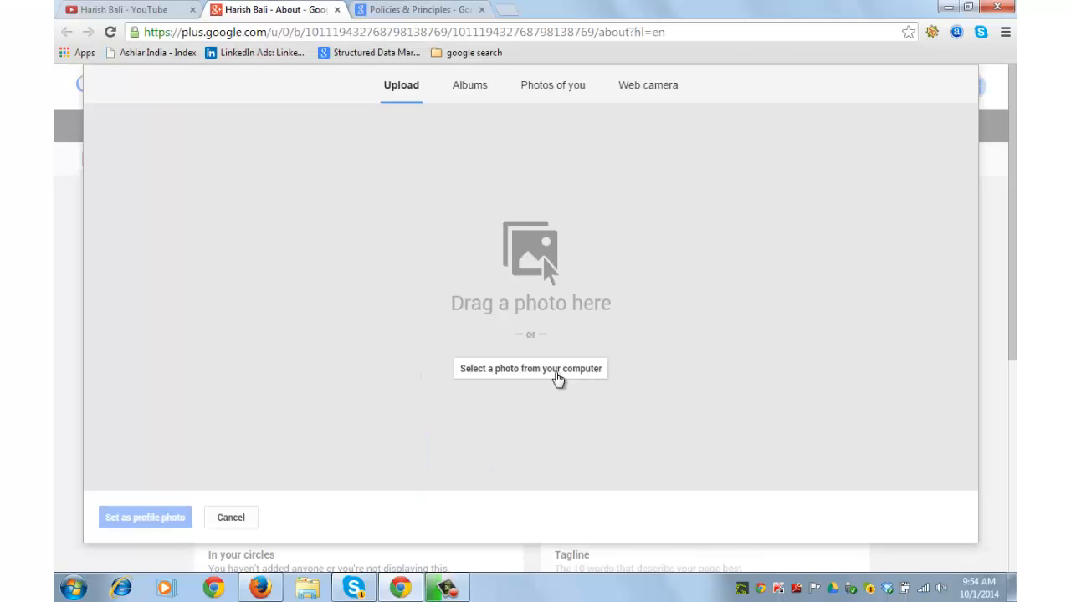
click(531, 368)
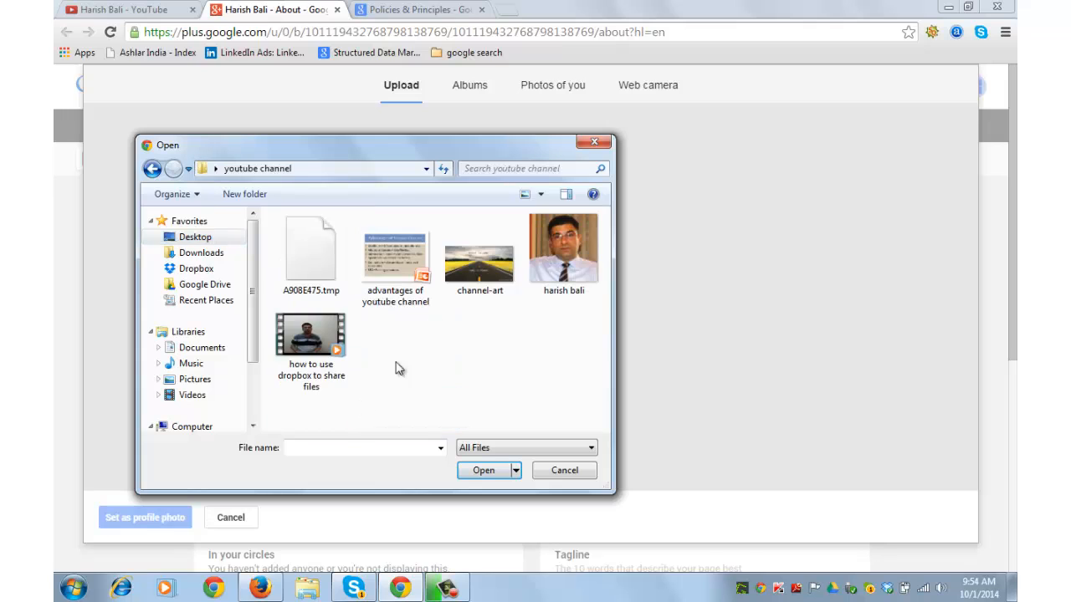
click(562, 248)
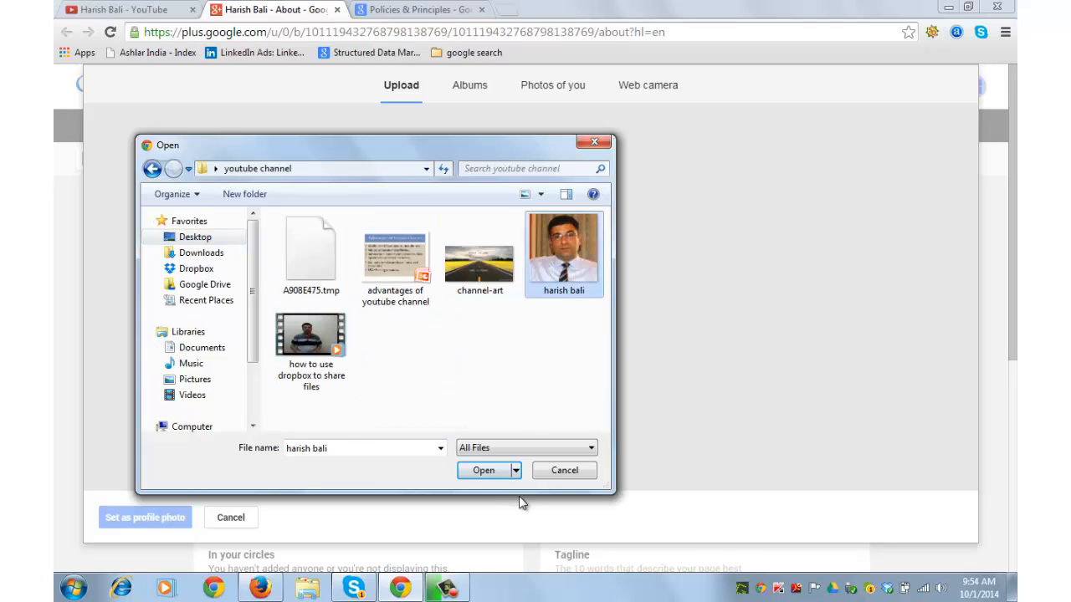
click(482, 470)
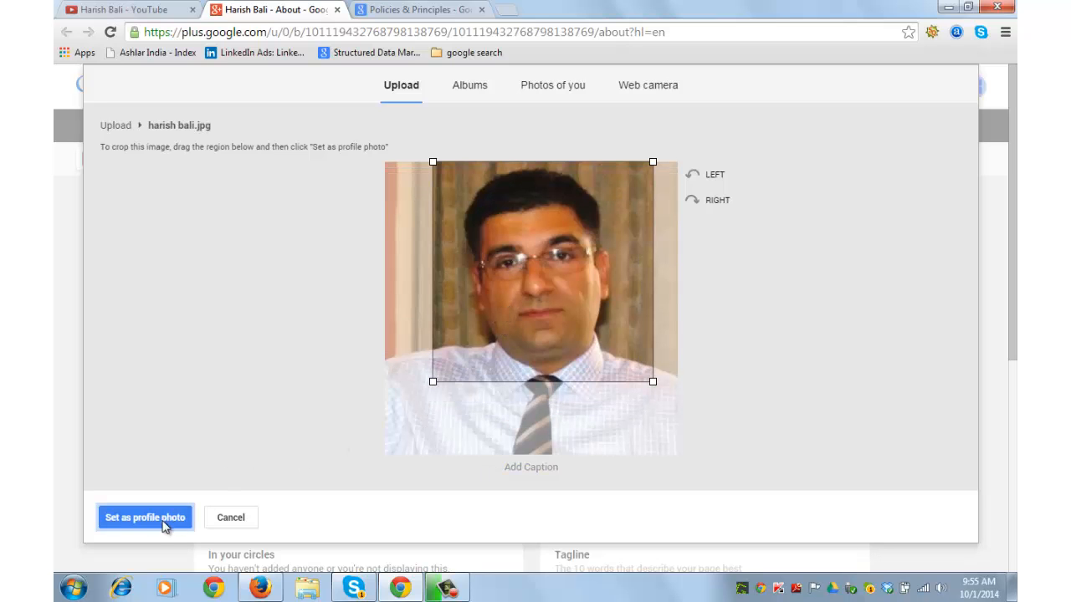
Set the portrait as profile photo and share it publicly captioned 'I am Tech blogger'.
click(144, 517)
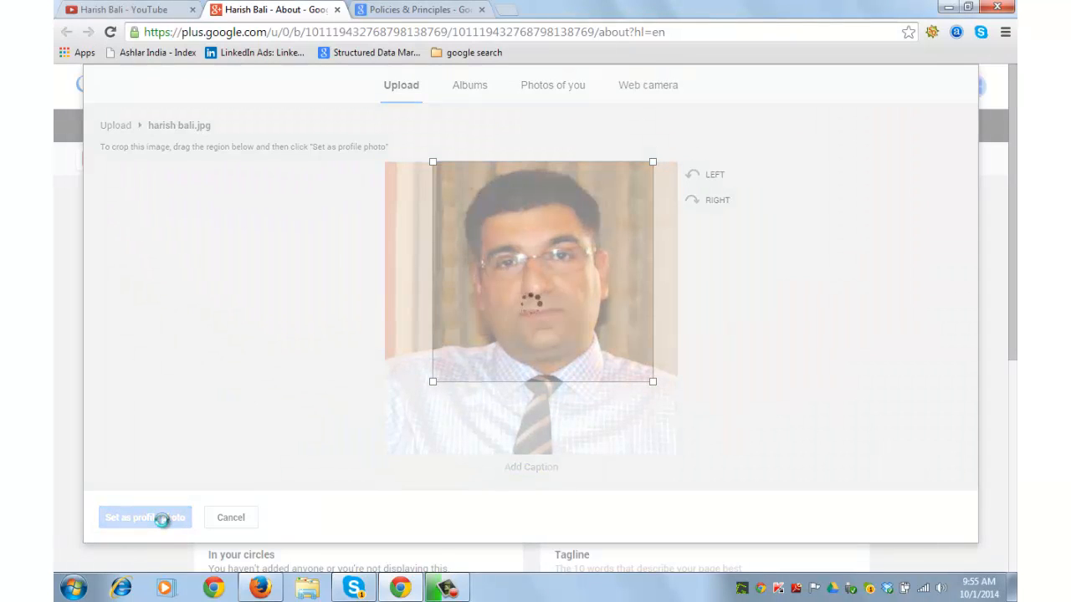
click(144, 517)
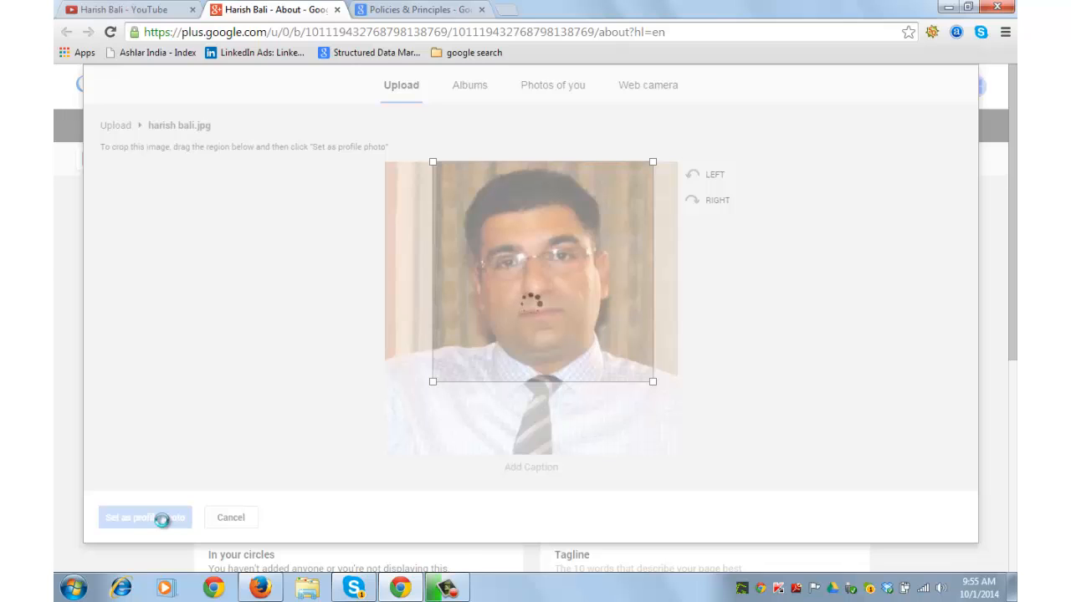
click(130, 517)
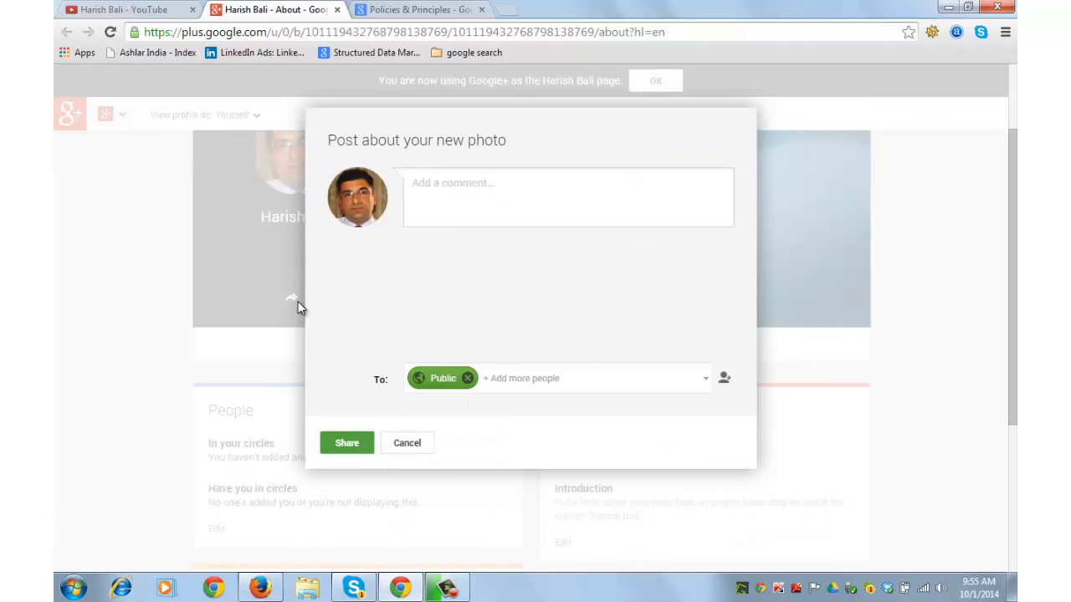
text(I am)
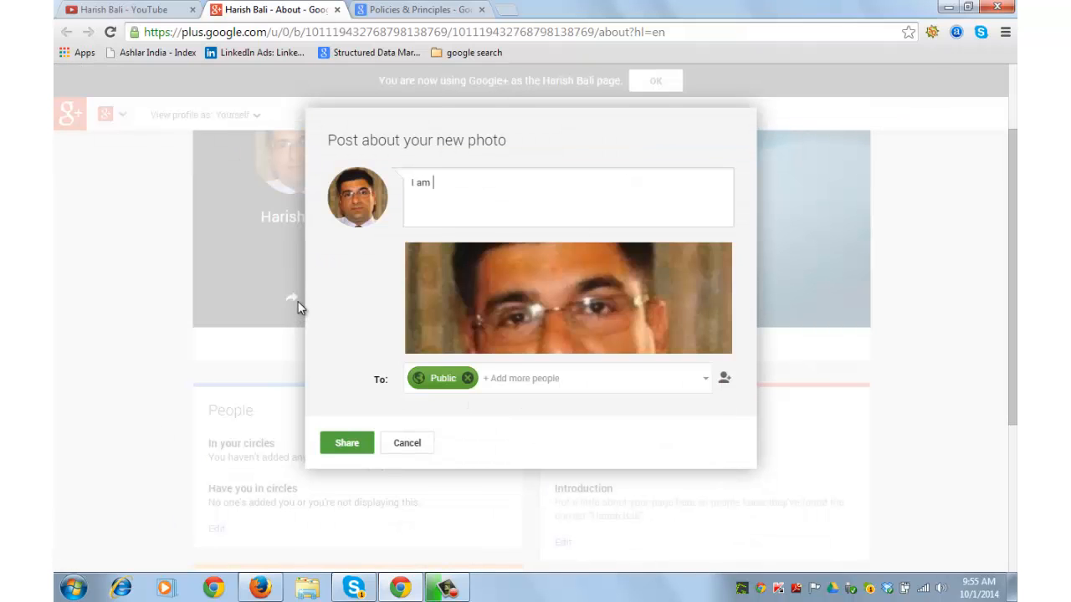
text(Tech blogg)
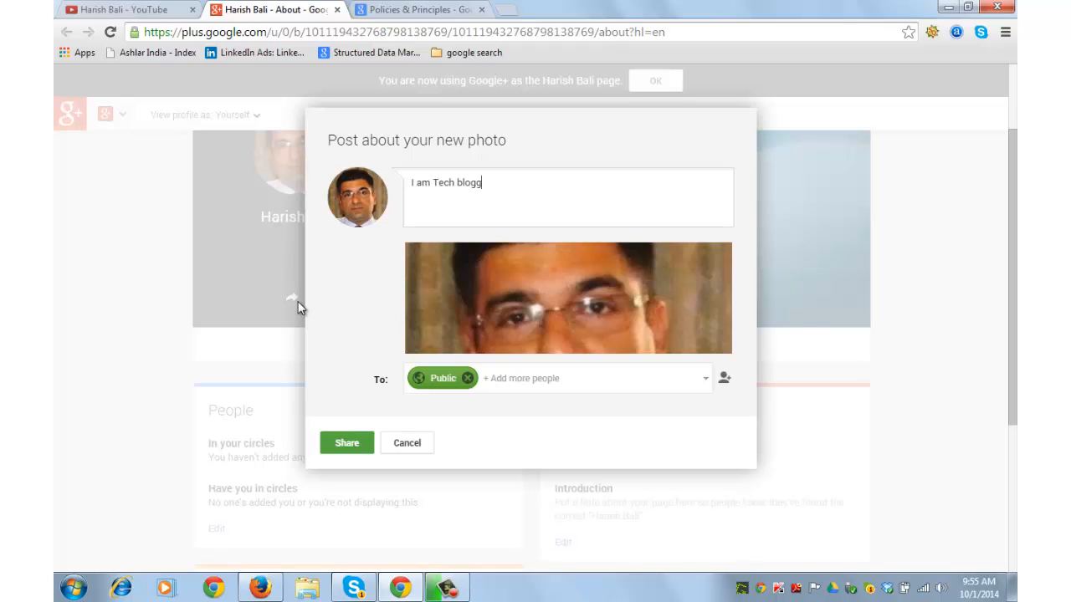
click(347, 442)
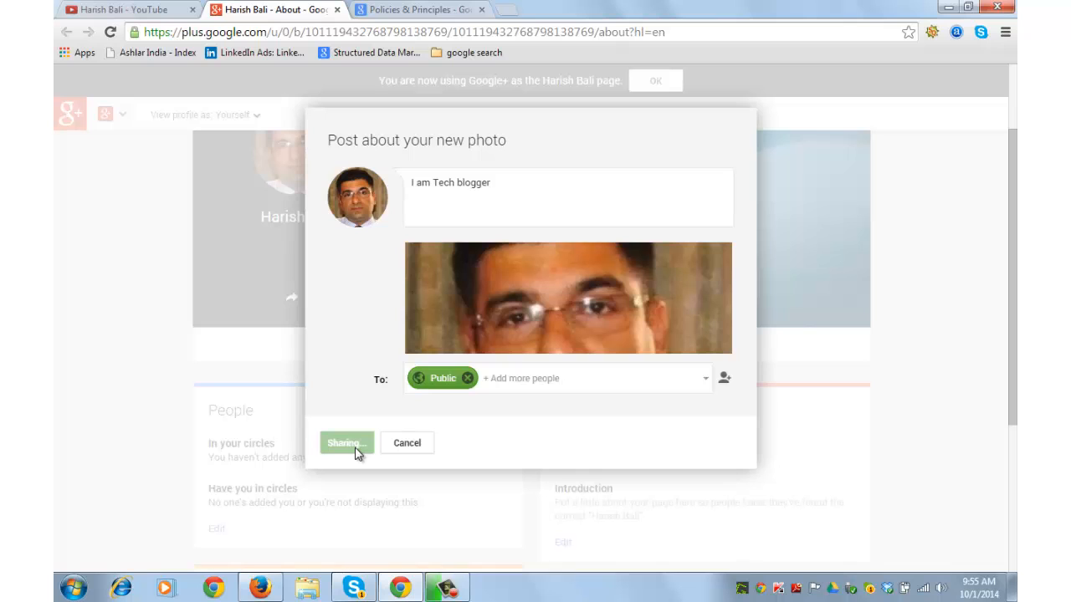
click(345, 442)
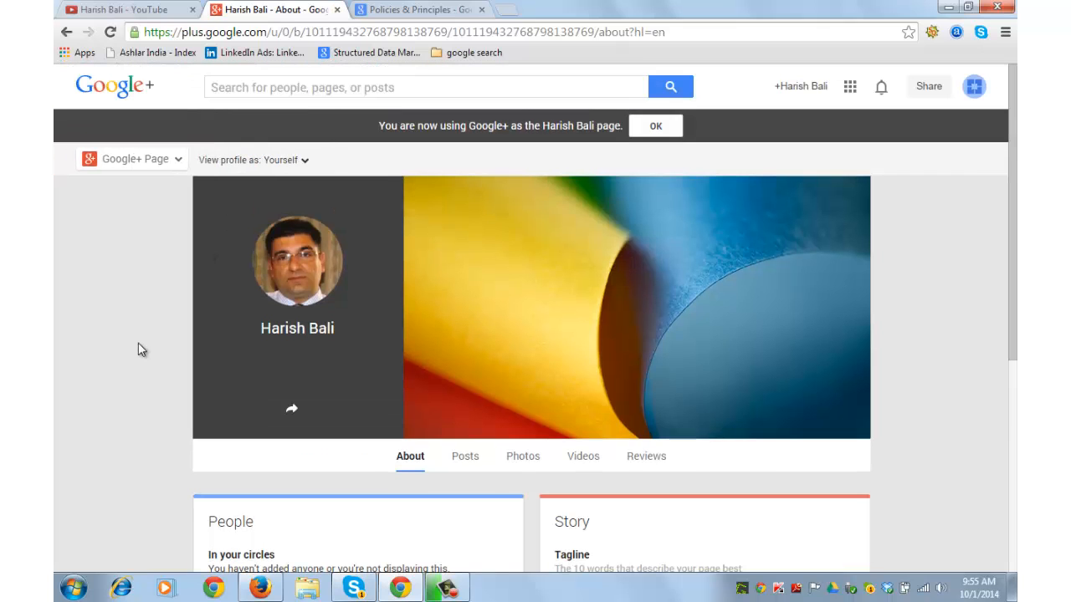
Back on YouTube, upload the road-through-yellow-fields channel-art image from the computer.
click(125, 10)
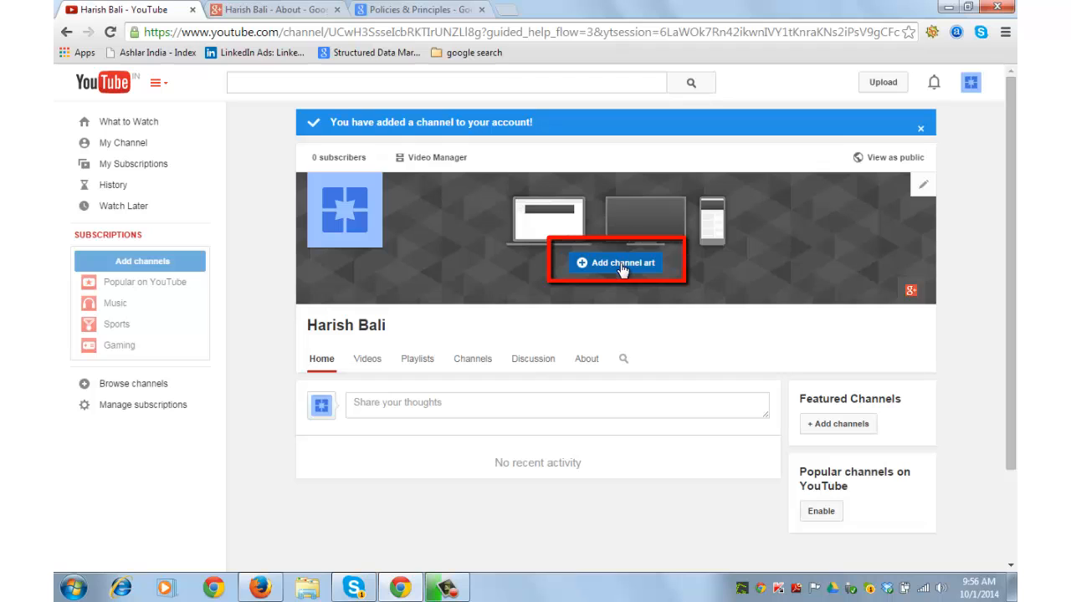
click(616, 261)
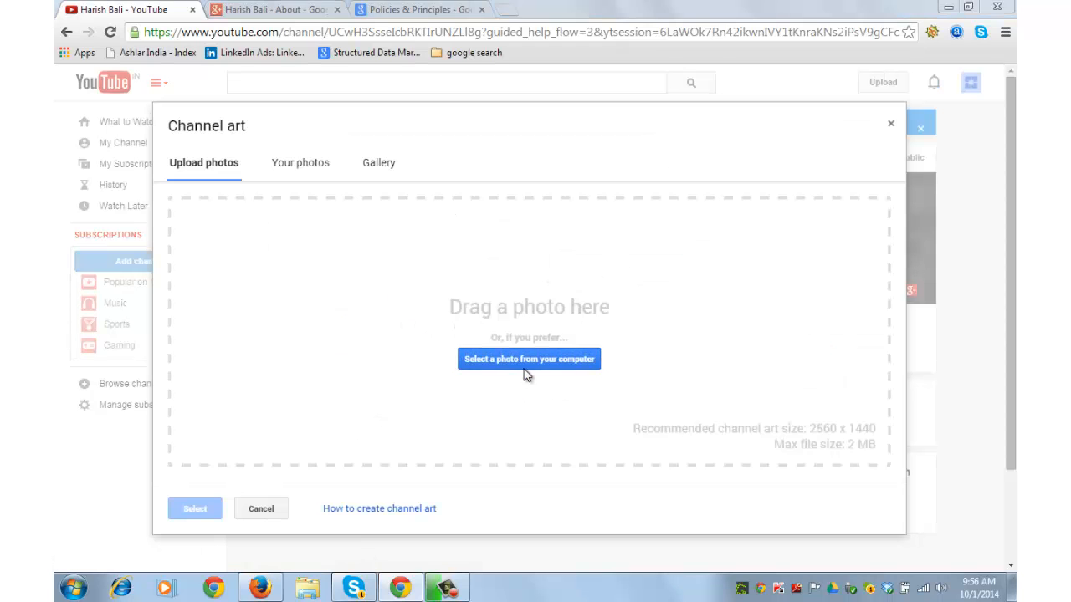
click(529, 358)
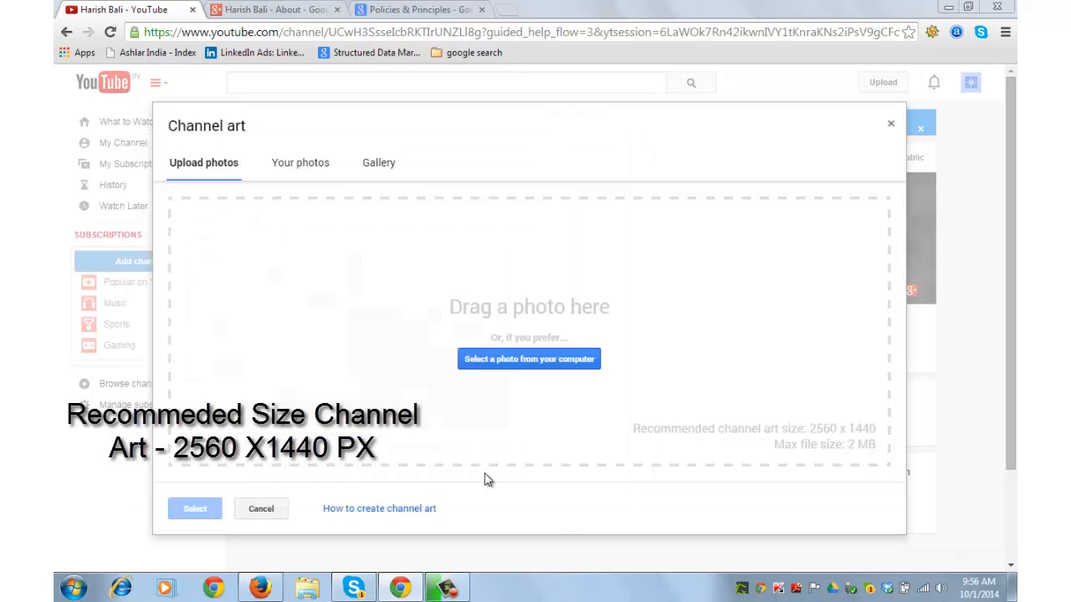
click(529, 358)
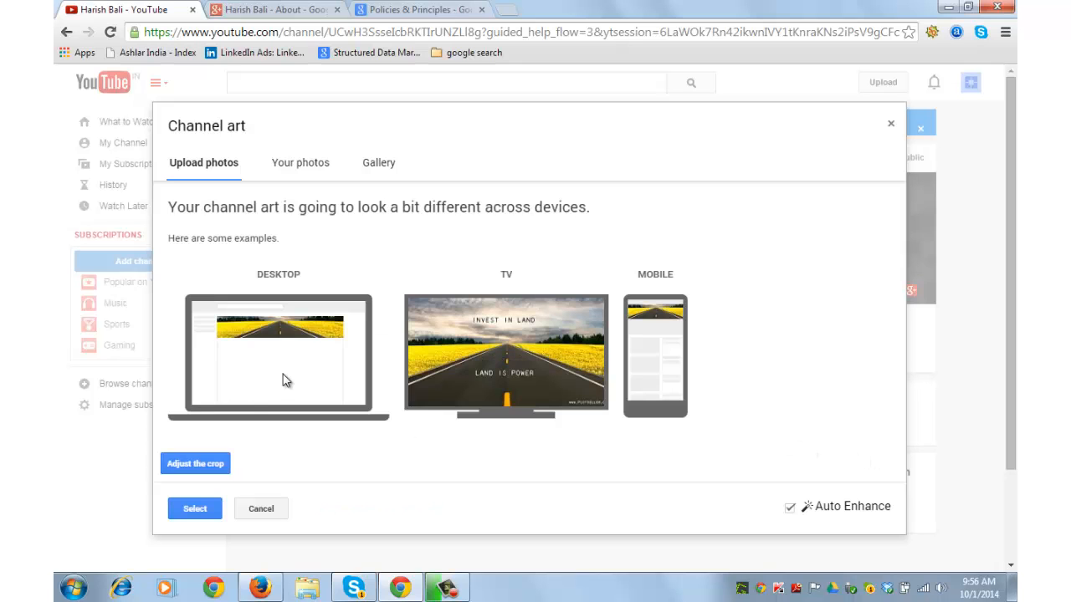
mouse_move(294, 373)
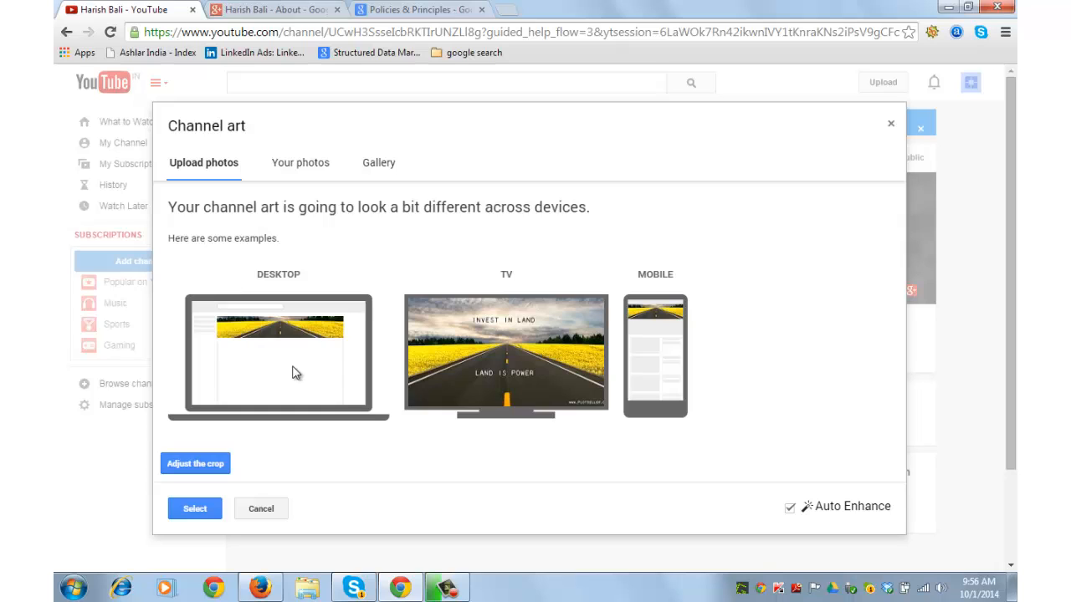
mouse_move(706, 352)
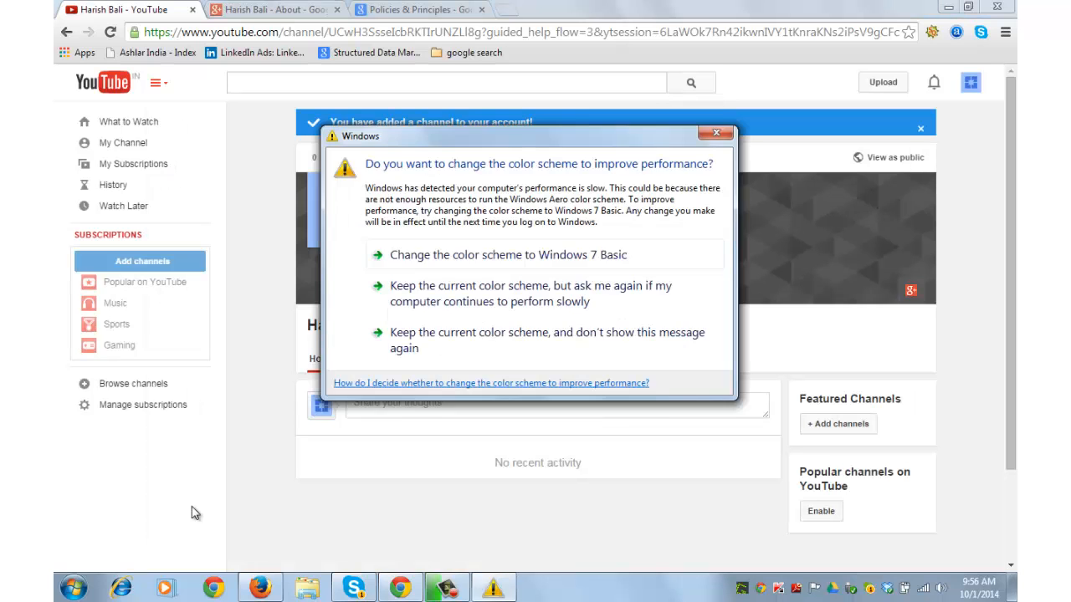
Dismiss the Windows color scheme prompt and refresh the channel page showing the road art.
click(716, 132)
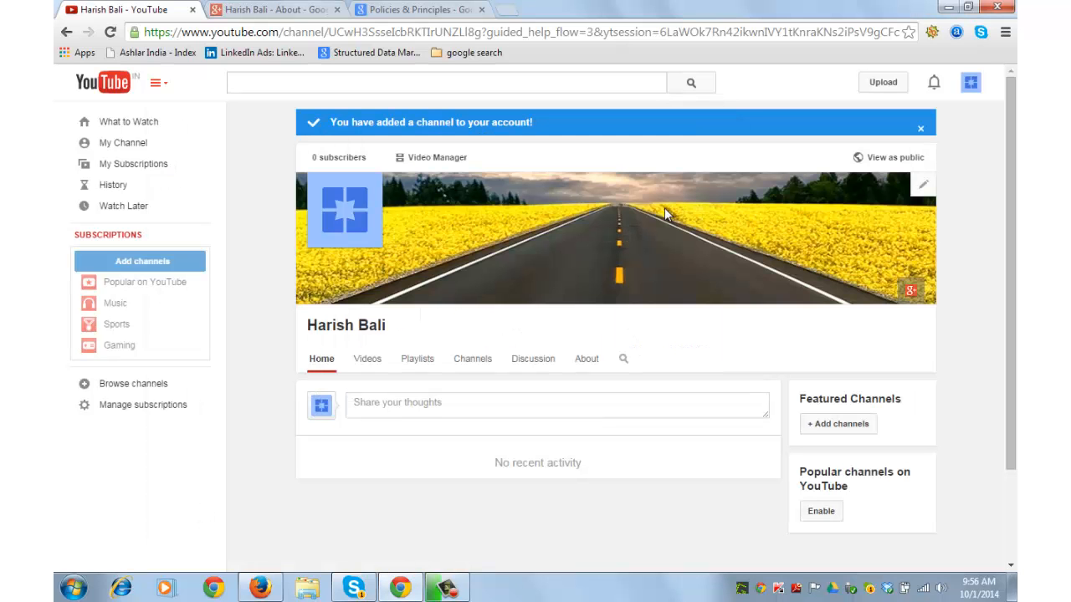
mouse_move(385, 209)
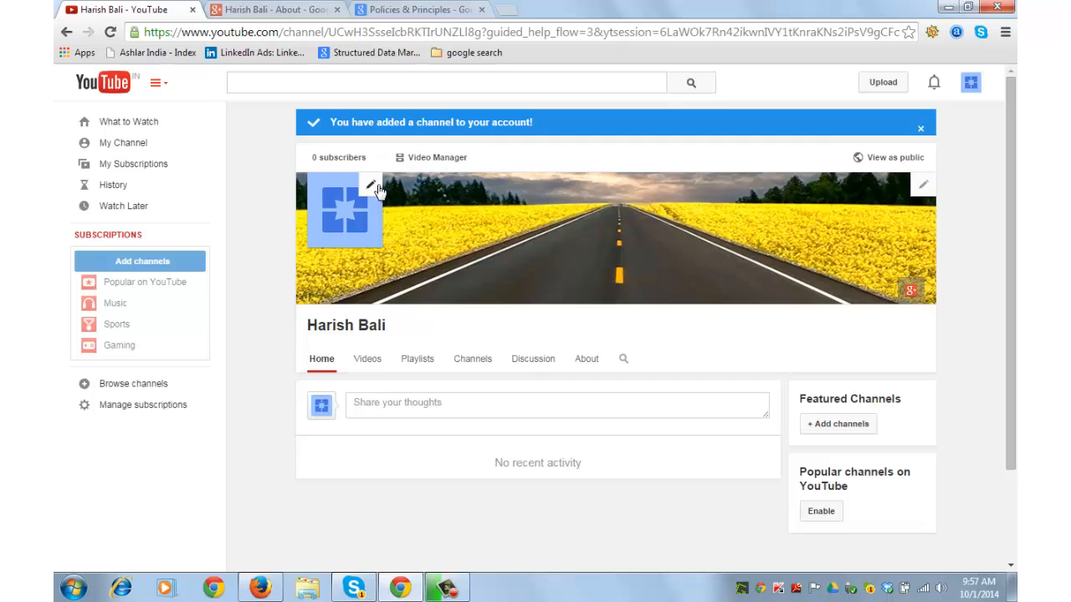
mouse_move(629, 226)
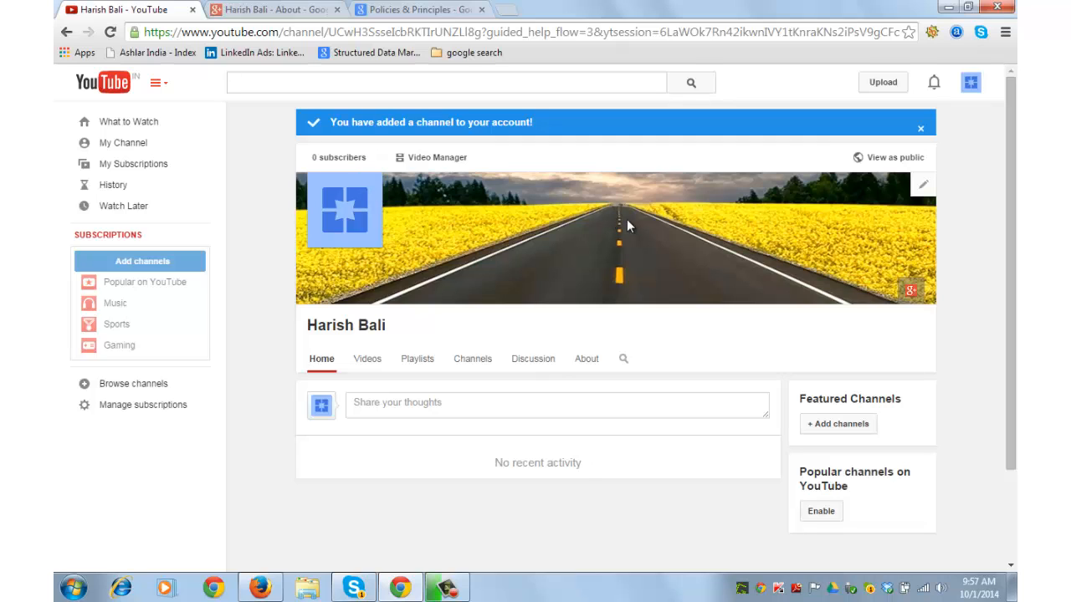
mouse_move(633, 226)
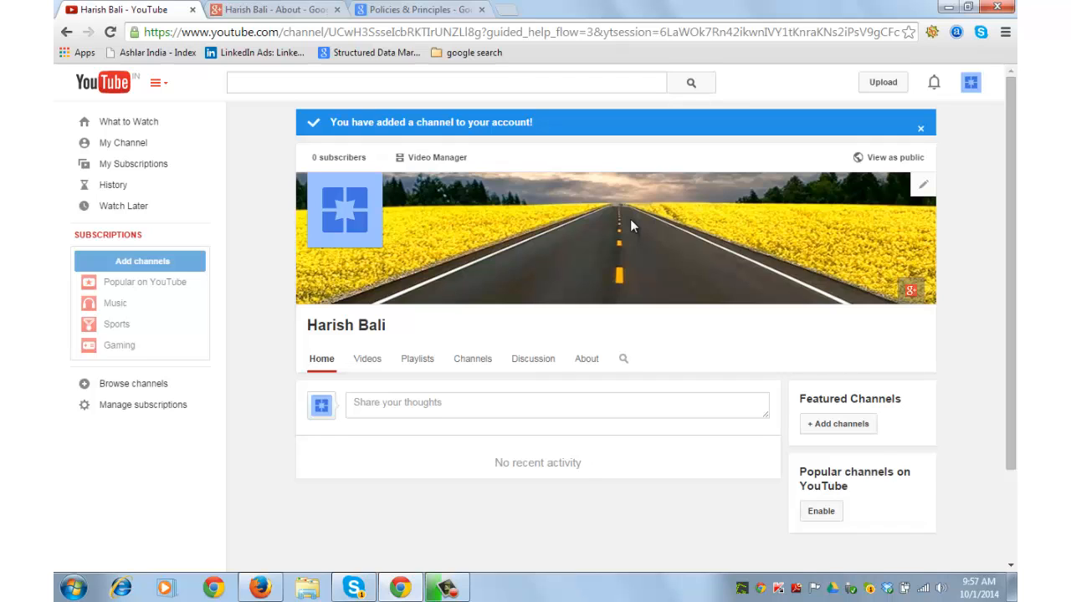
click(920, 128)
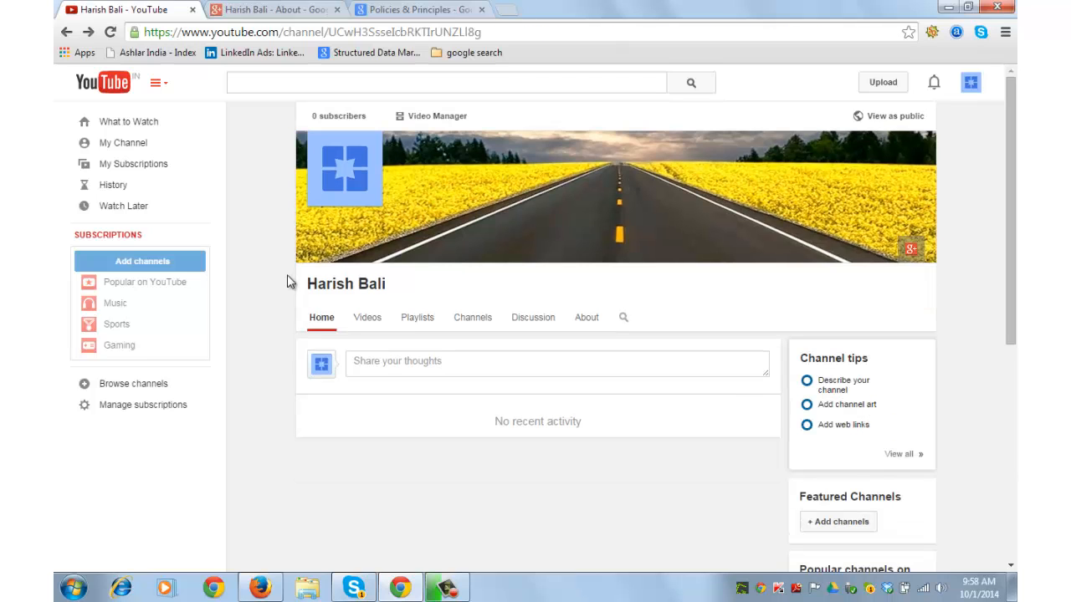
Start a video upload and browse to the youtube channel folder for the Dropbox video.
click(366, 318)
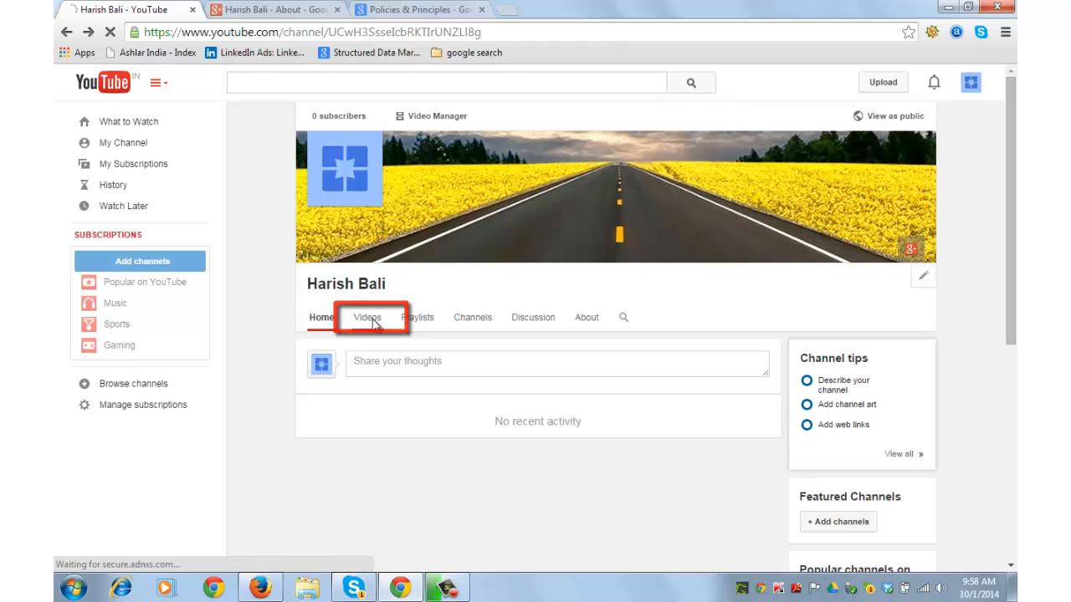
click(368, 318)
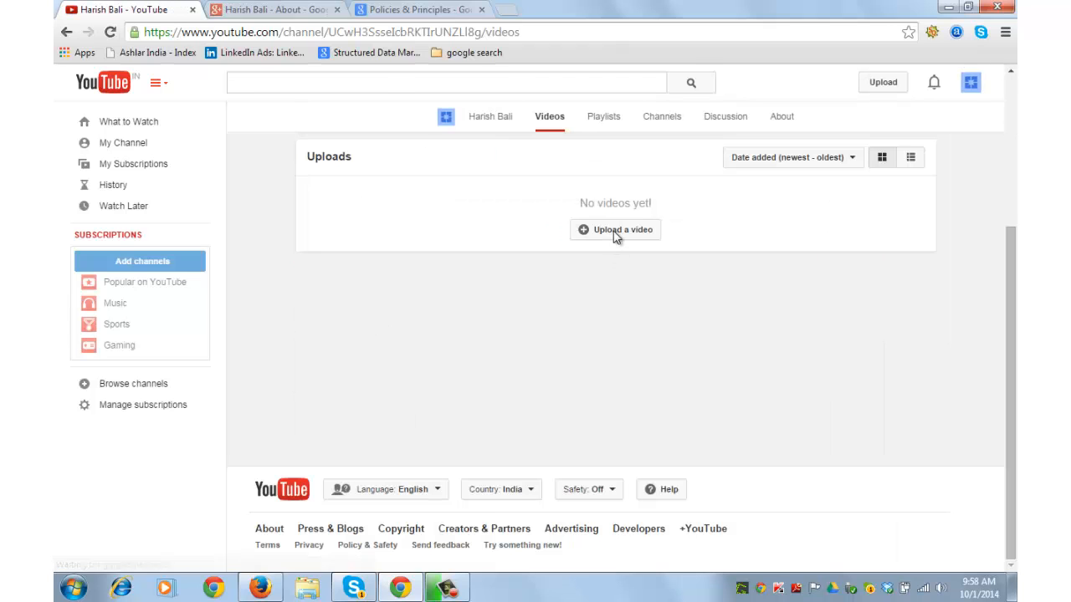
click(616, 231)
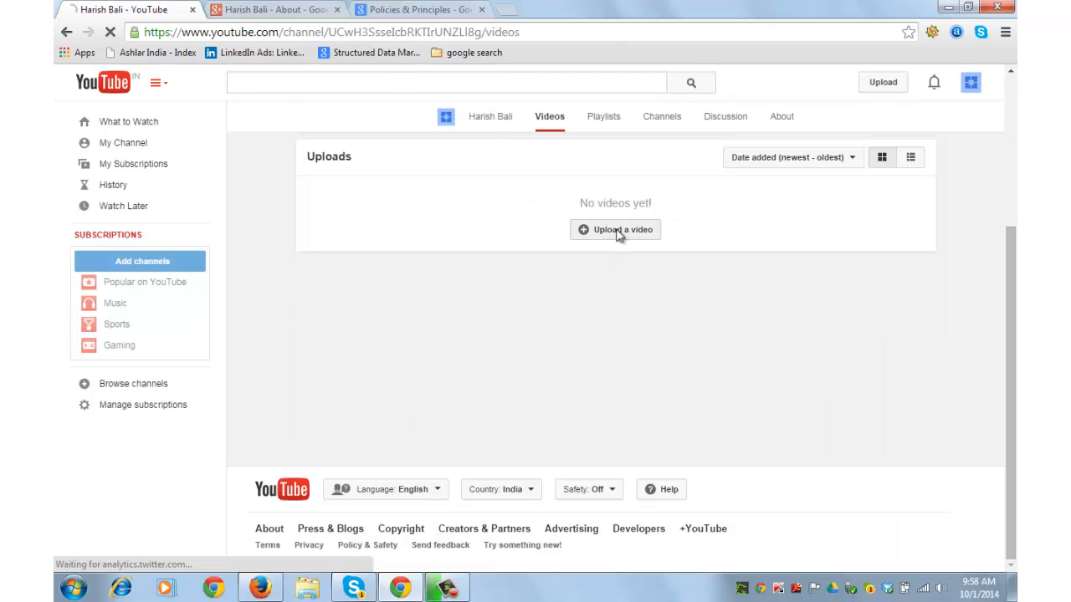
click(616, 231)
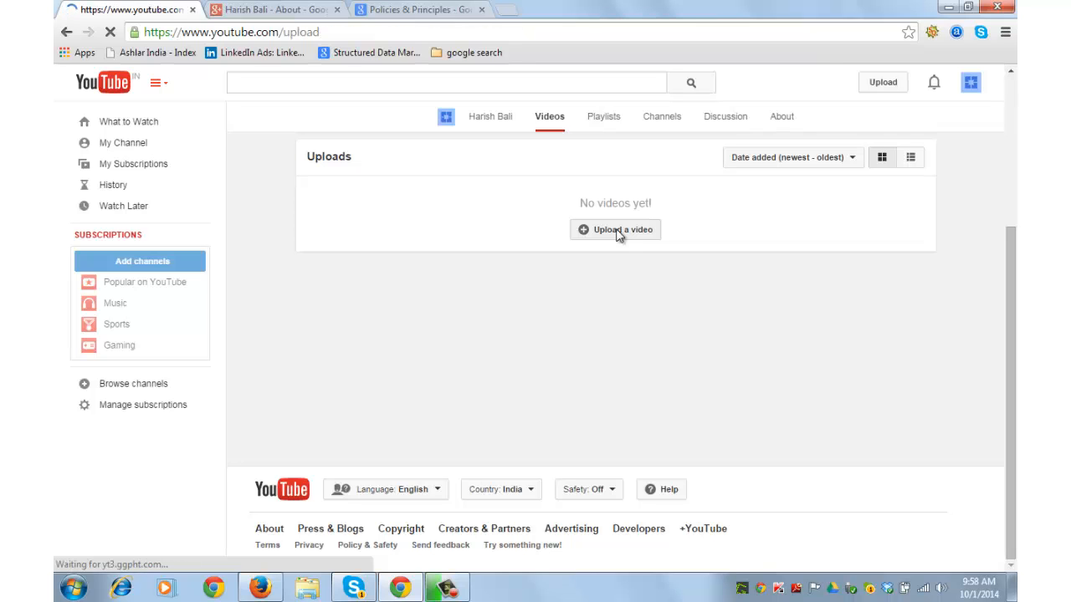
click(616, 230)
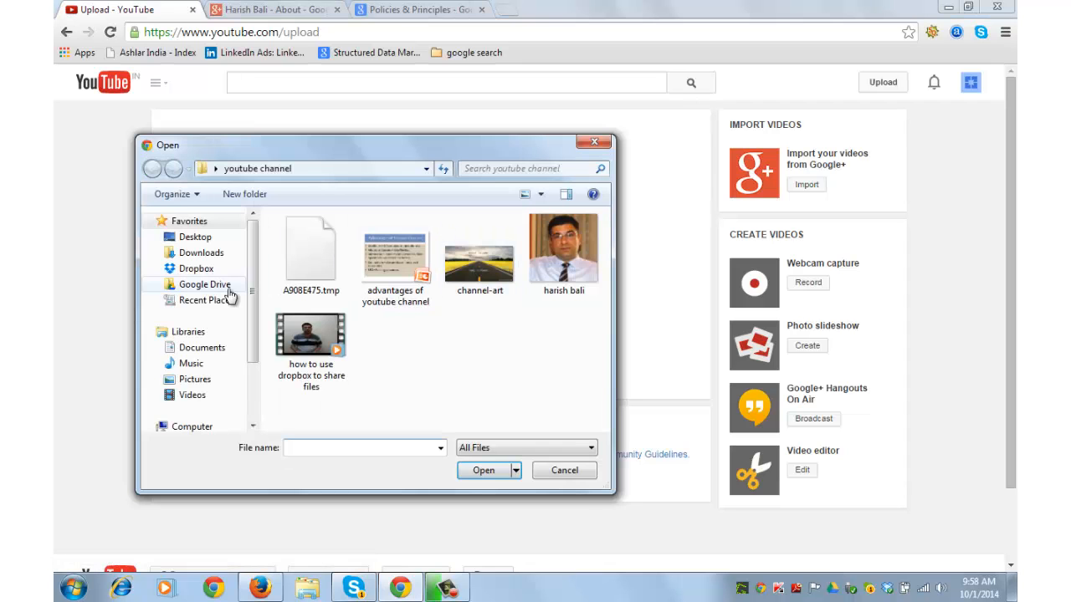
click(311, 343)
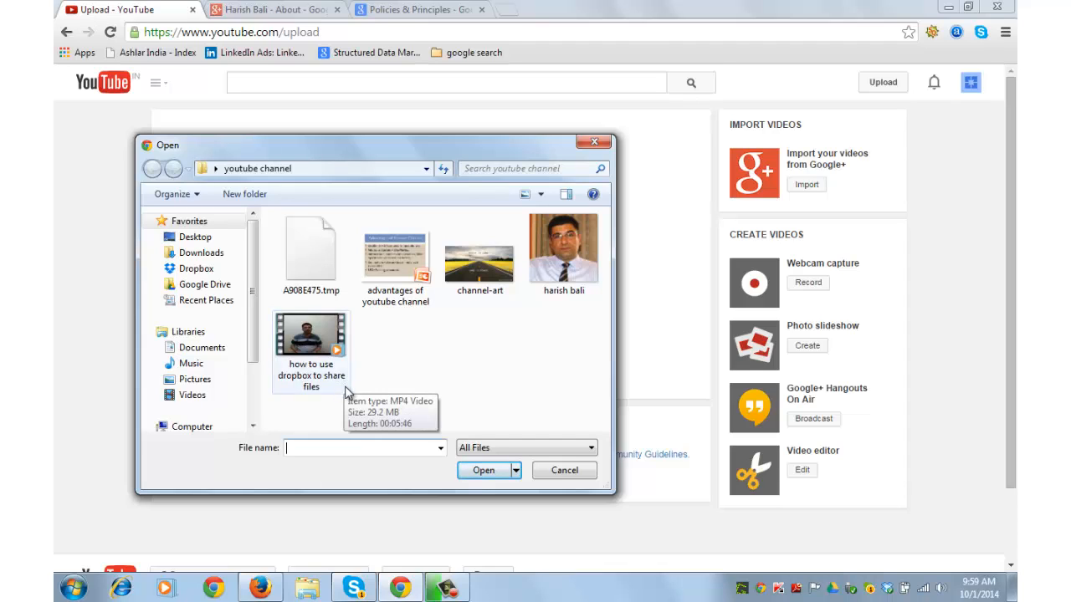
mouse_move(348, 395)
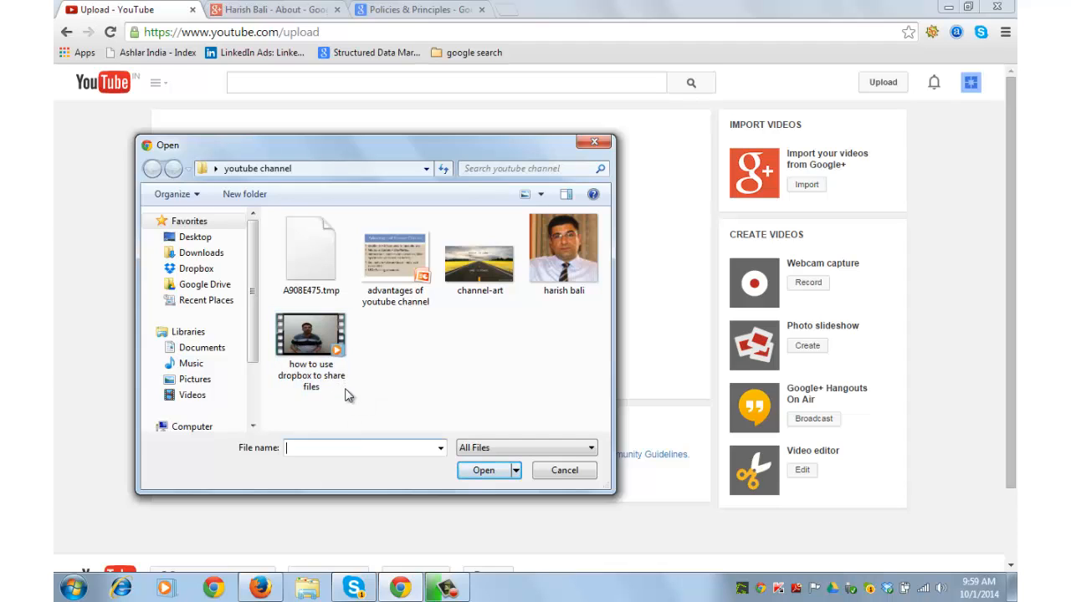
mouse_move(311, 343)
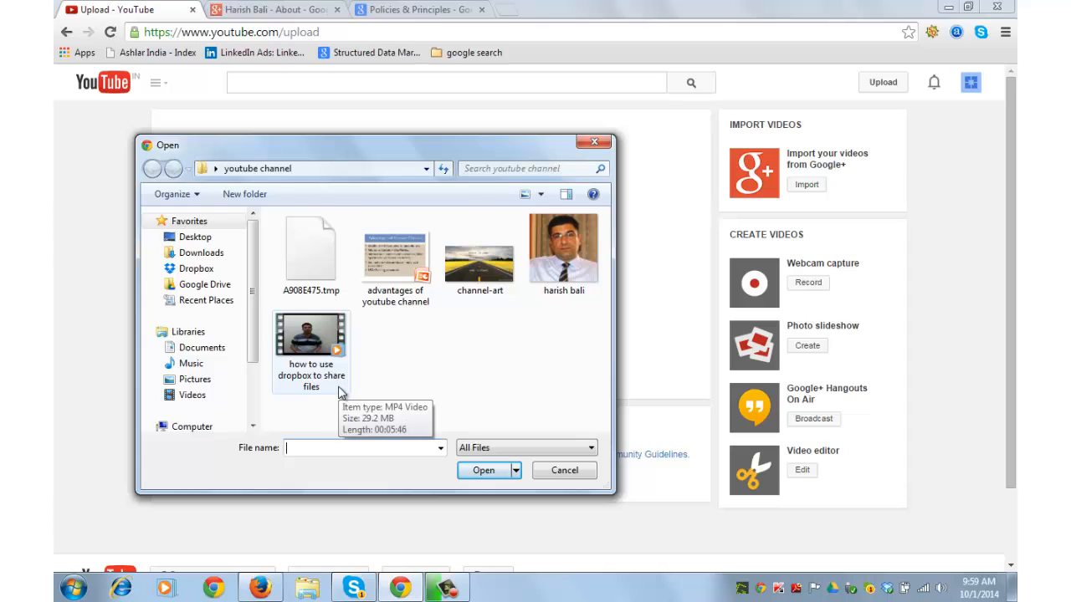
mouse_move(398, 407)
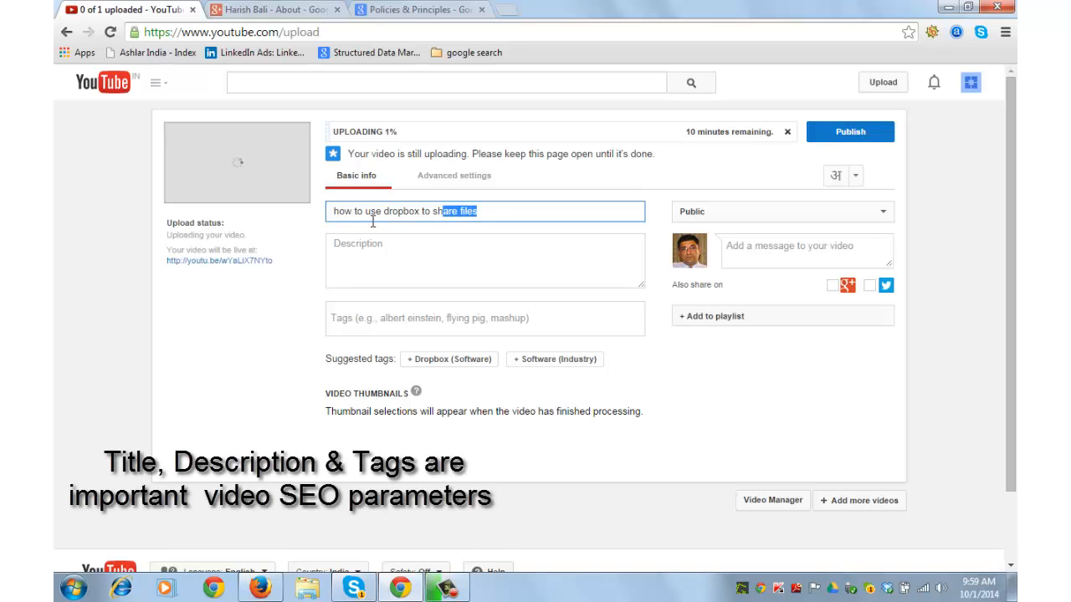
Capitalise the title to read 'How to use dropbox to share files'.
triple_click(405, 211)
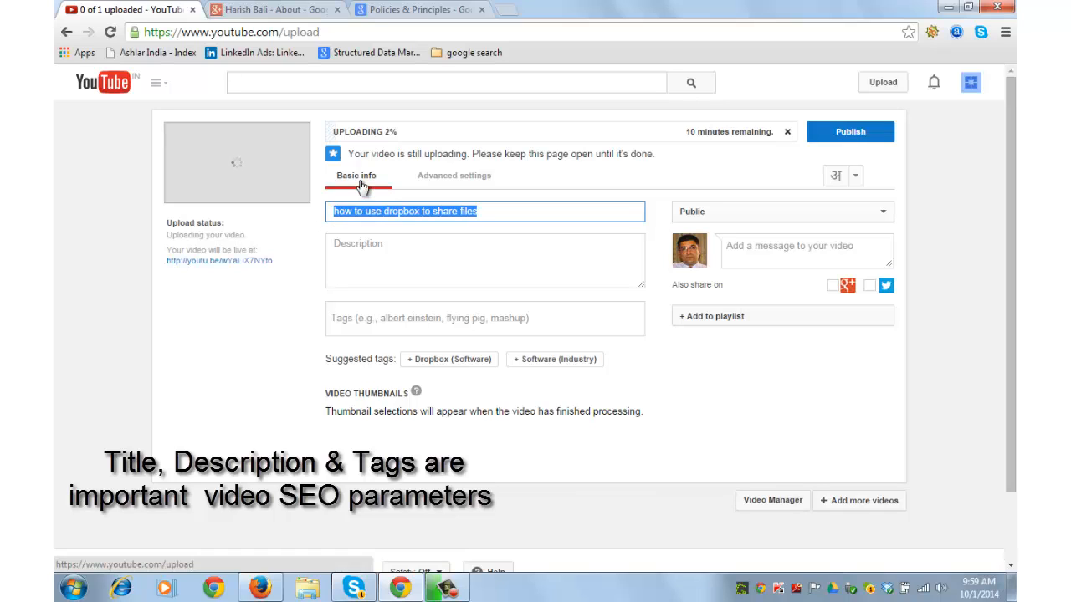
click(355, 210)
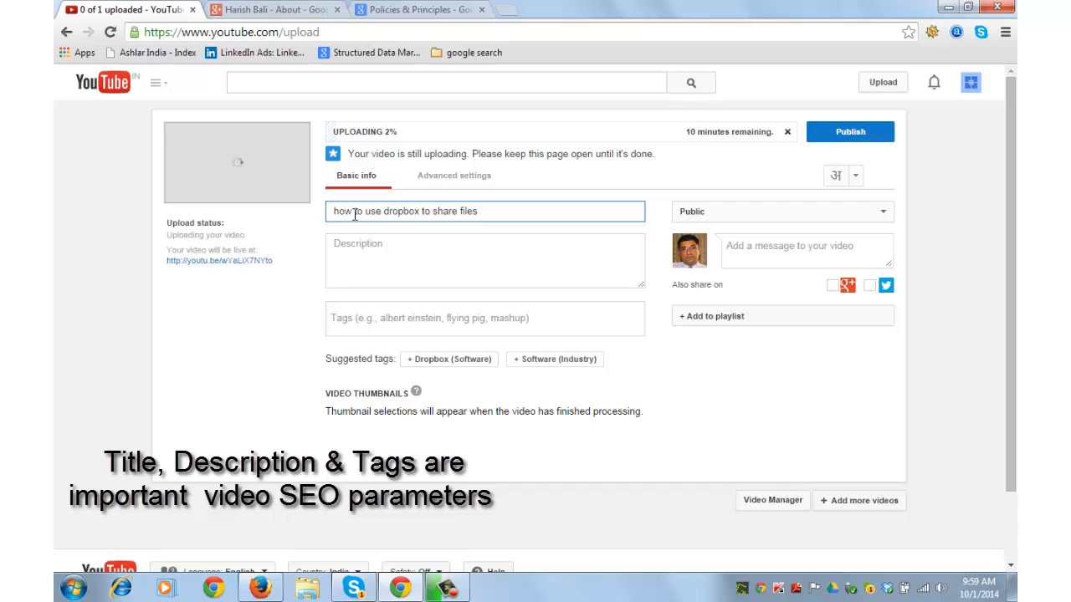
click(485, 261)
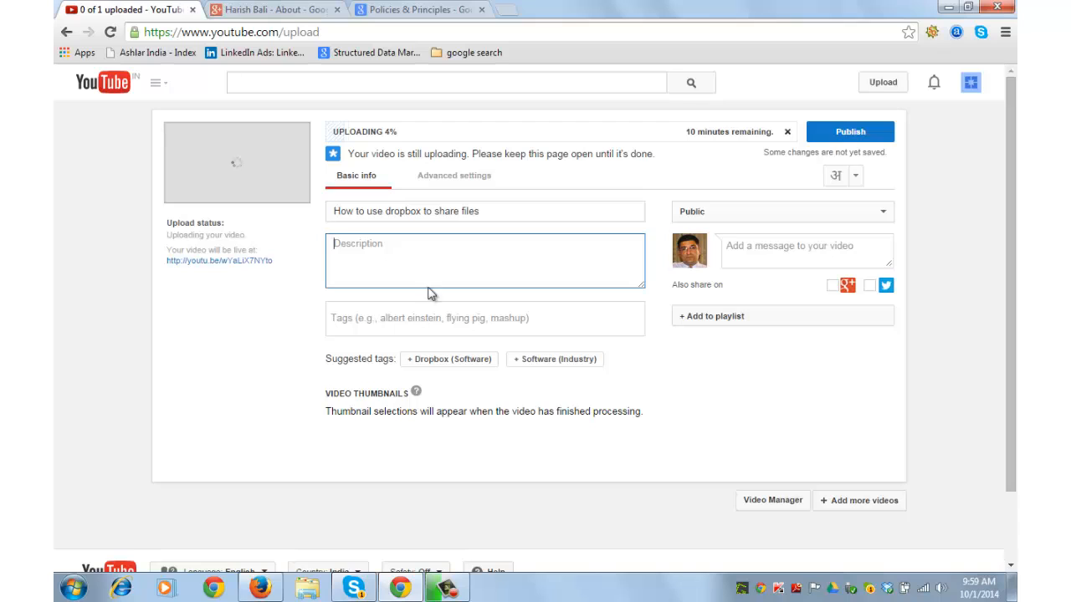
Tag the video with Dropbox, share files on dropbox and how to share files on dropbox.
click(485, 317)
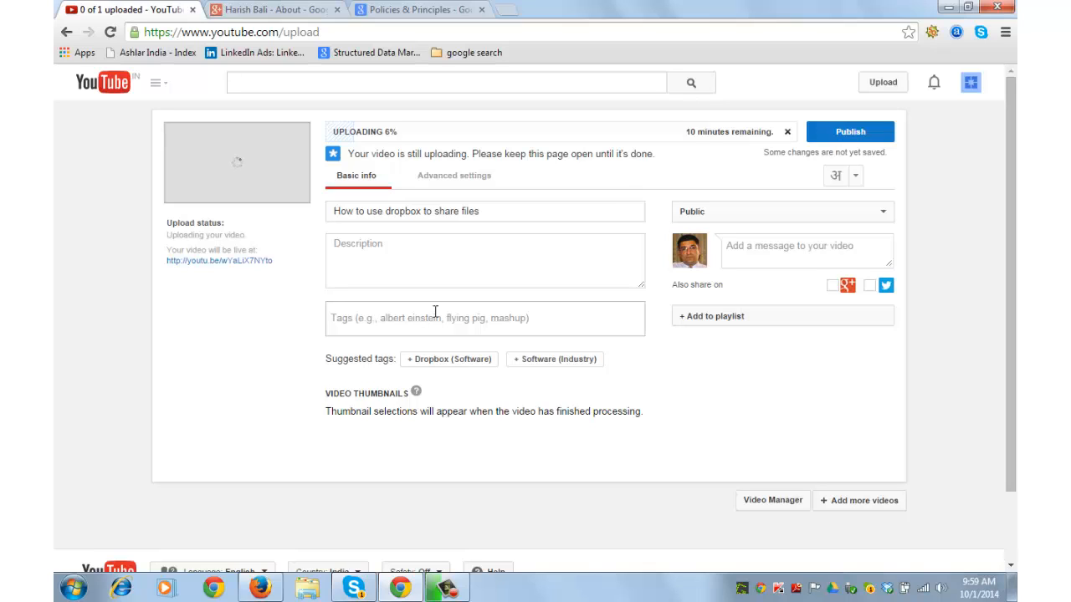
text(Dro)
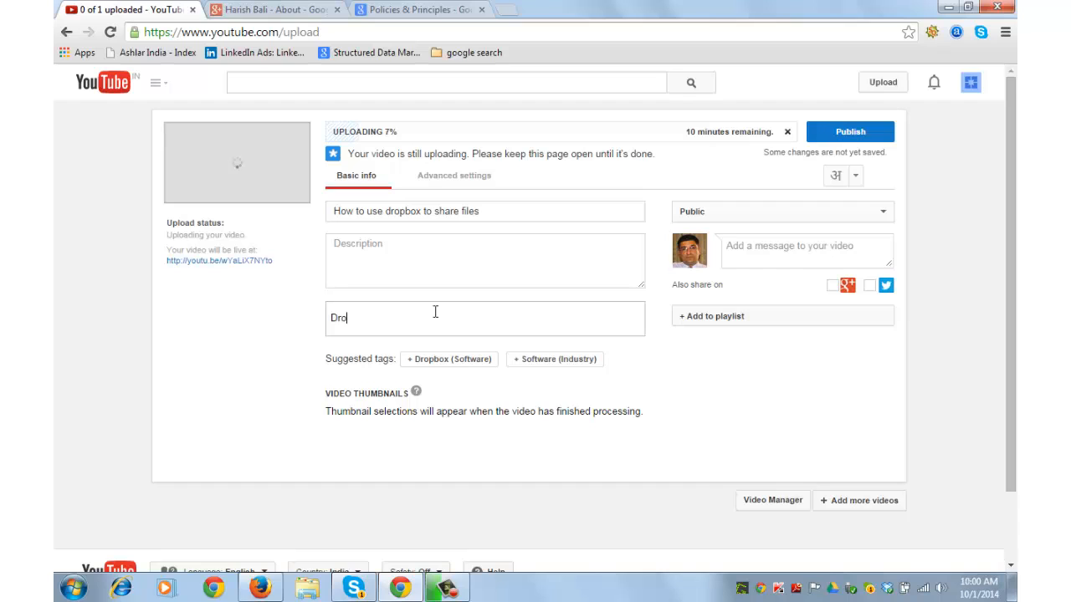
text(pbox)
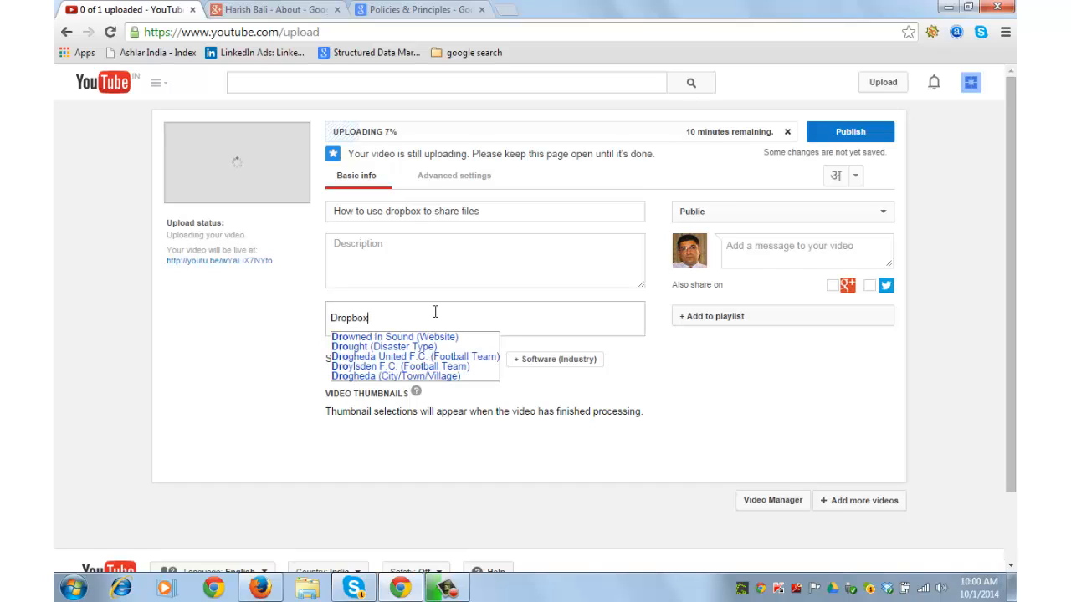
text(shares)
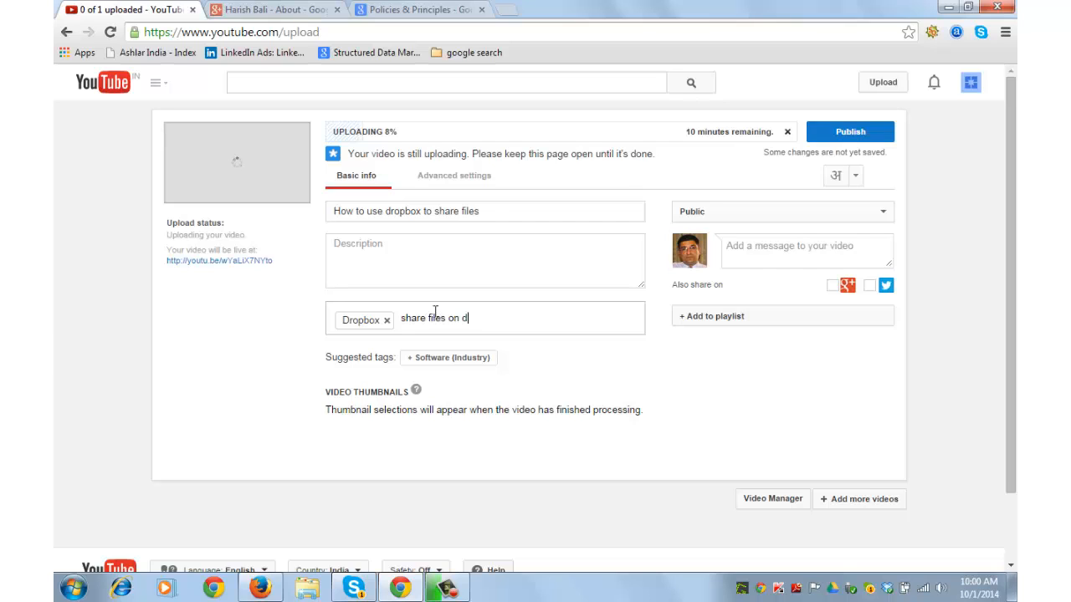
text(ropbox.)
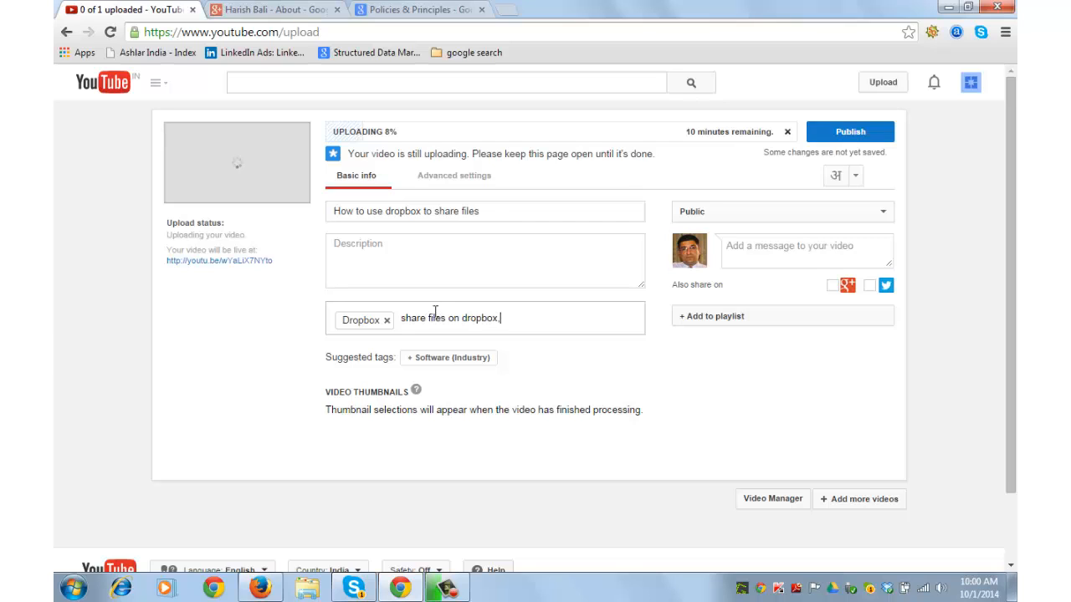
text(how to share)
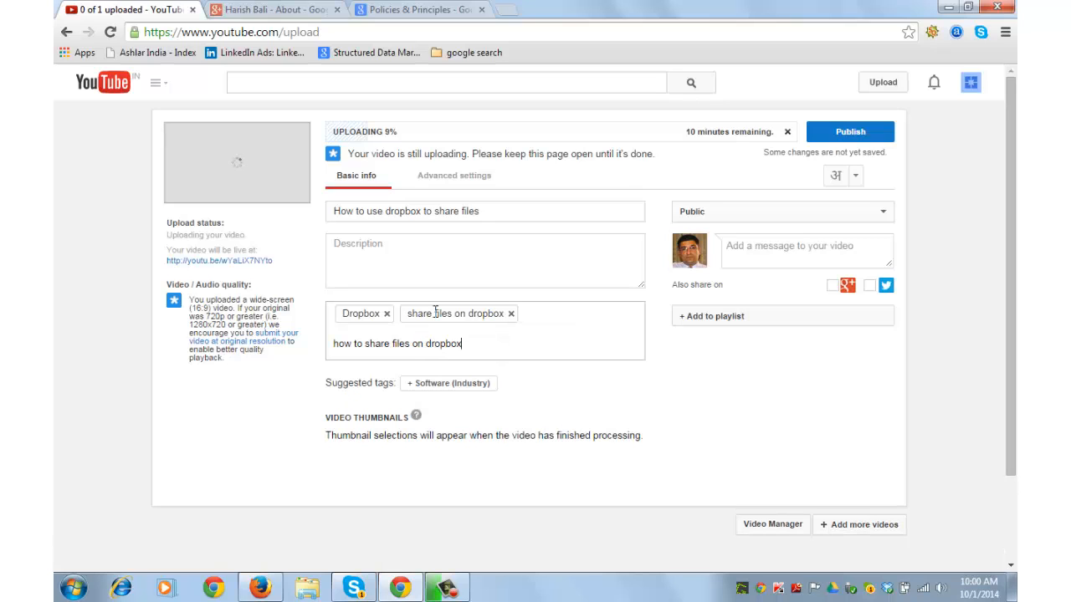
key(enter)
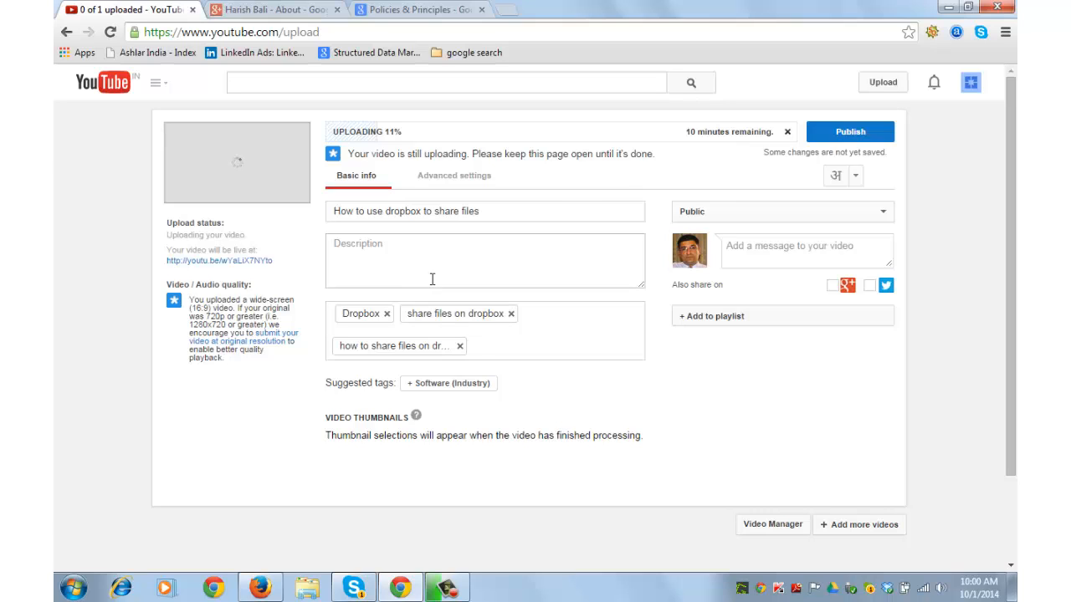
click(803, 246)
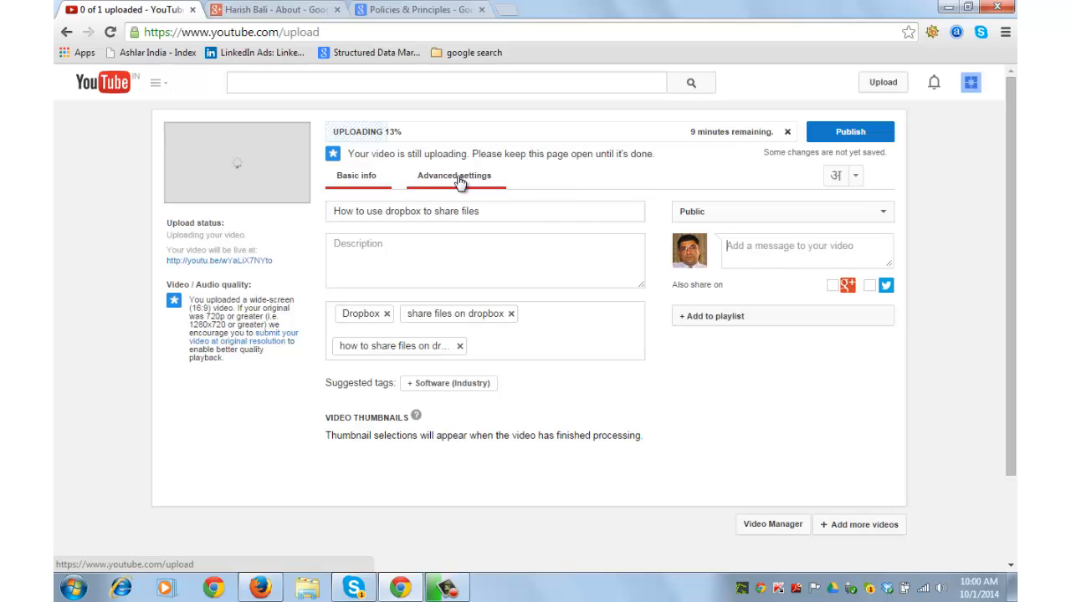
click(456, 175)
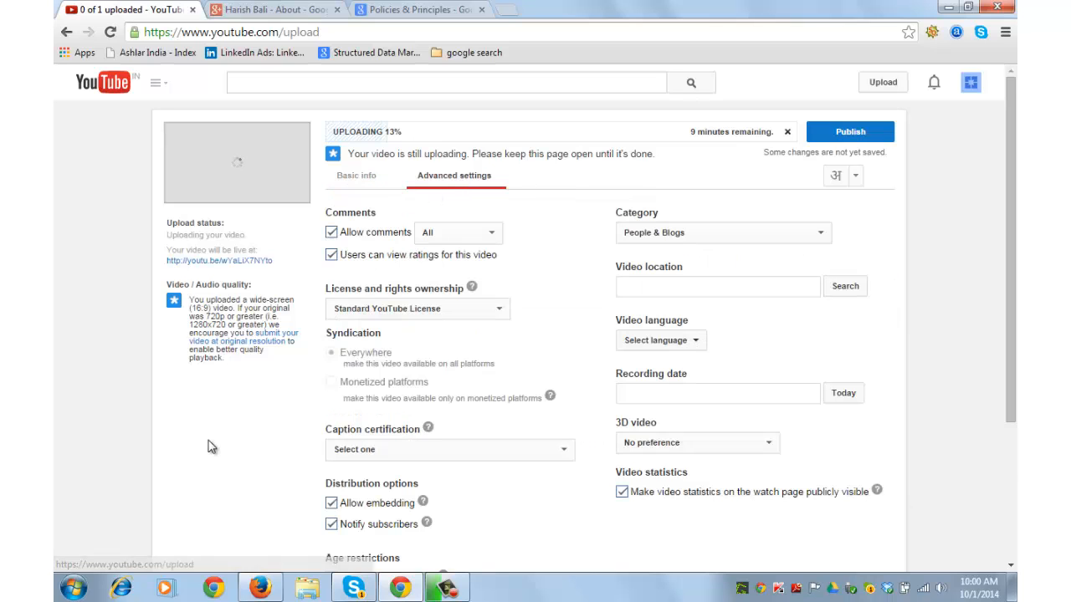
click(717, 286)
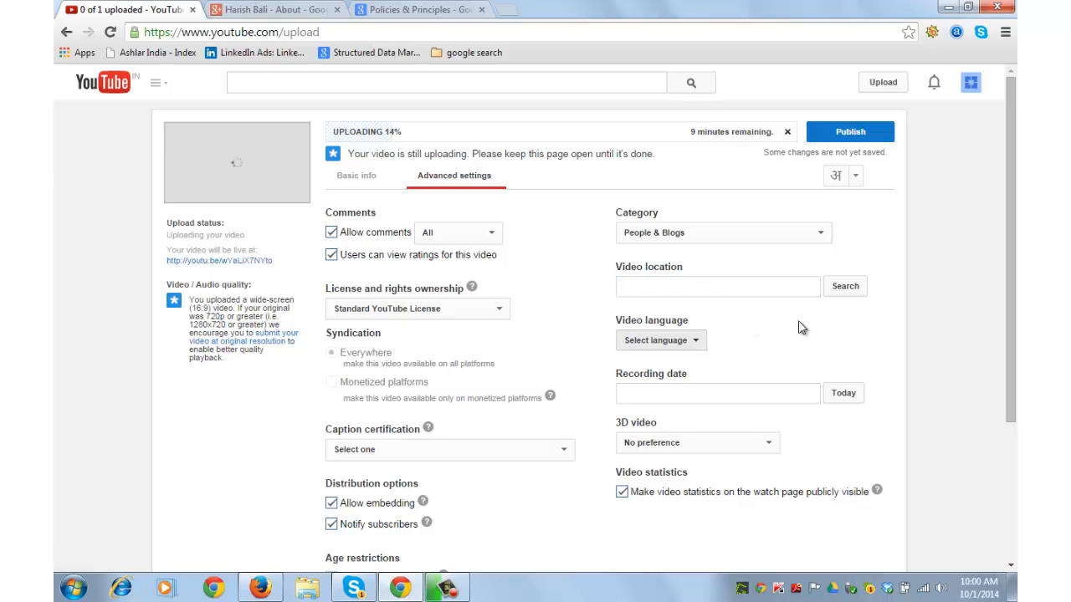
click(355, 175)
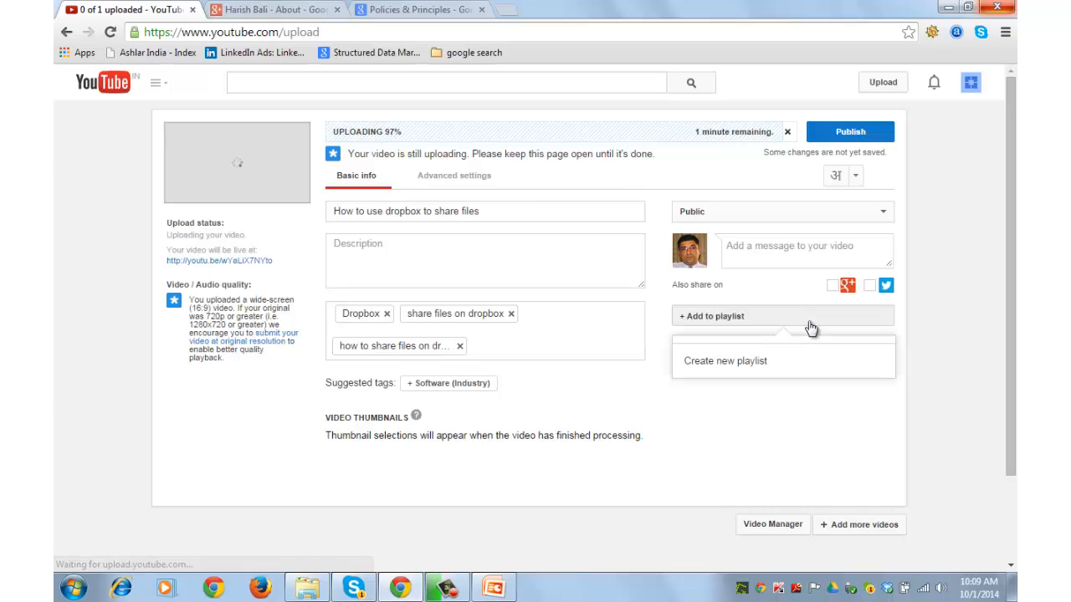
Create a new public playlist named 'cloud storage' holding the video.
click(725, 362)
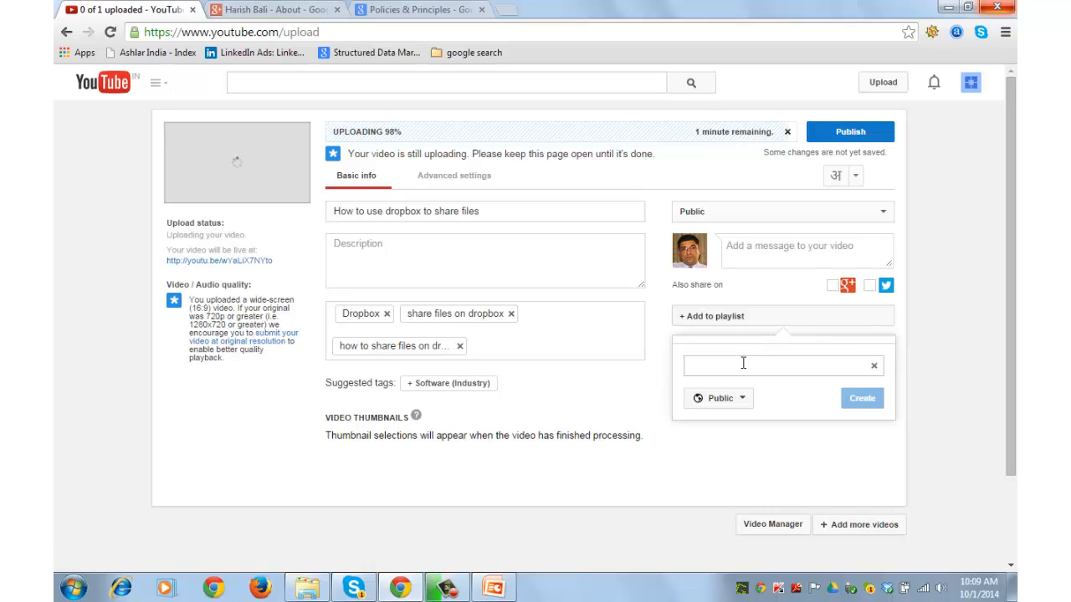
click(778, 364)
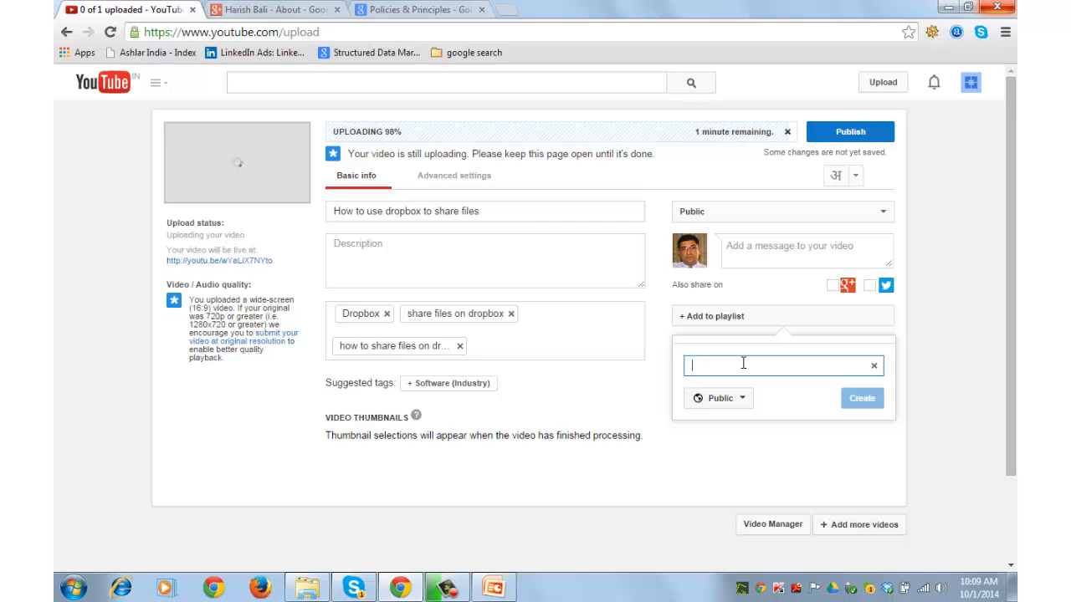
text(cloud)
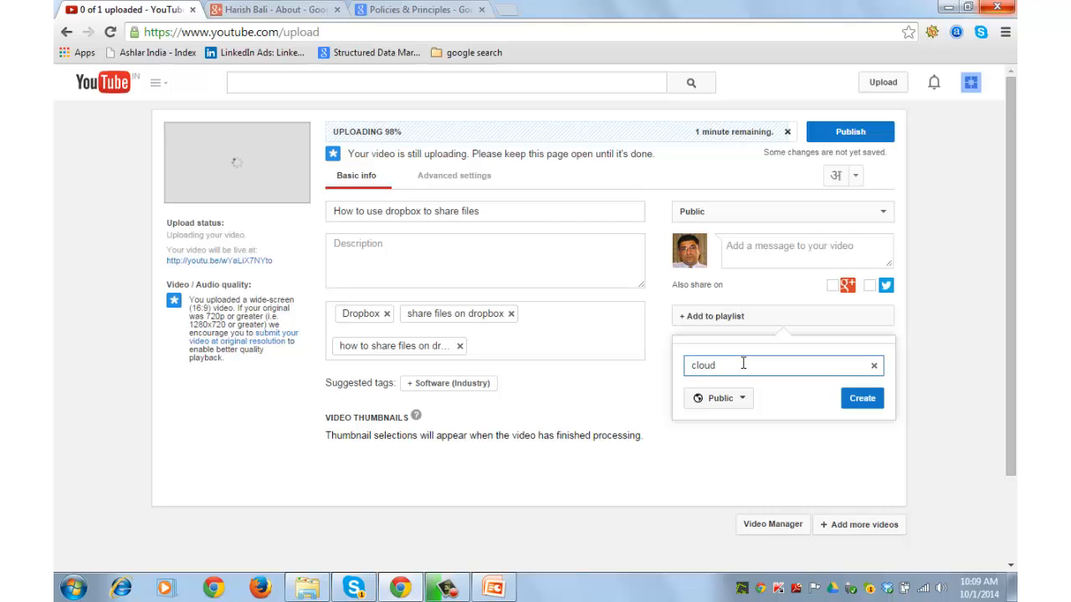
text(storage)
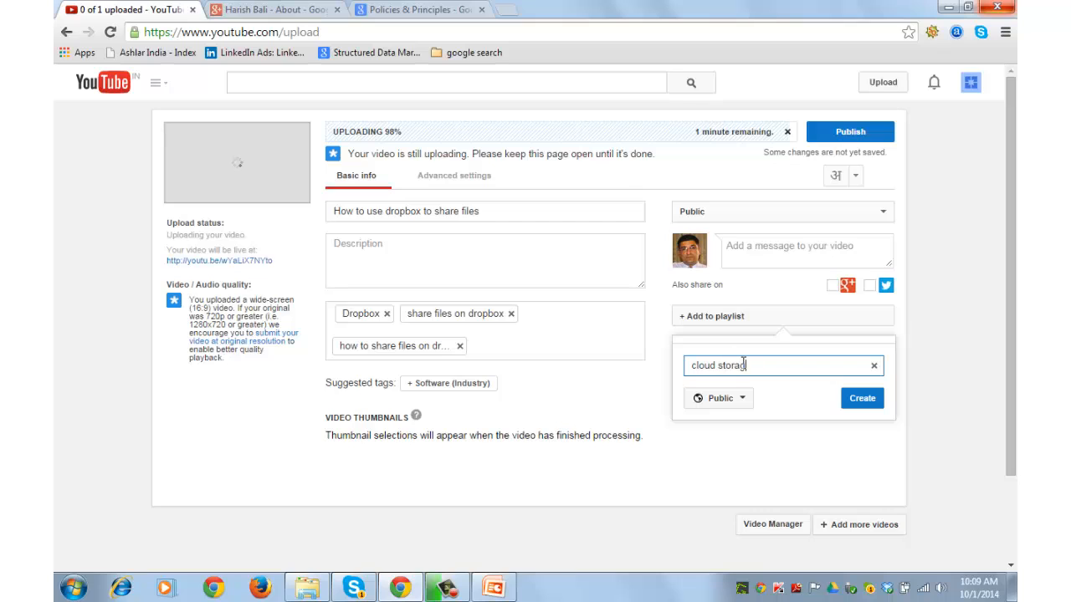
text(e)
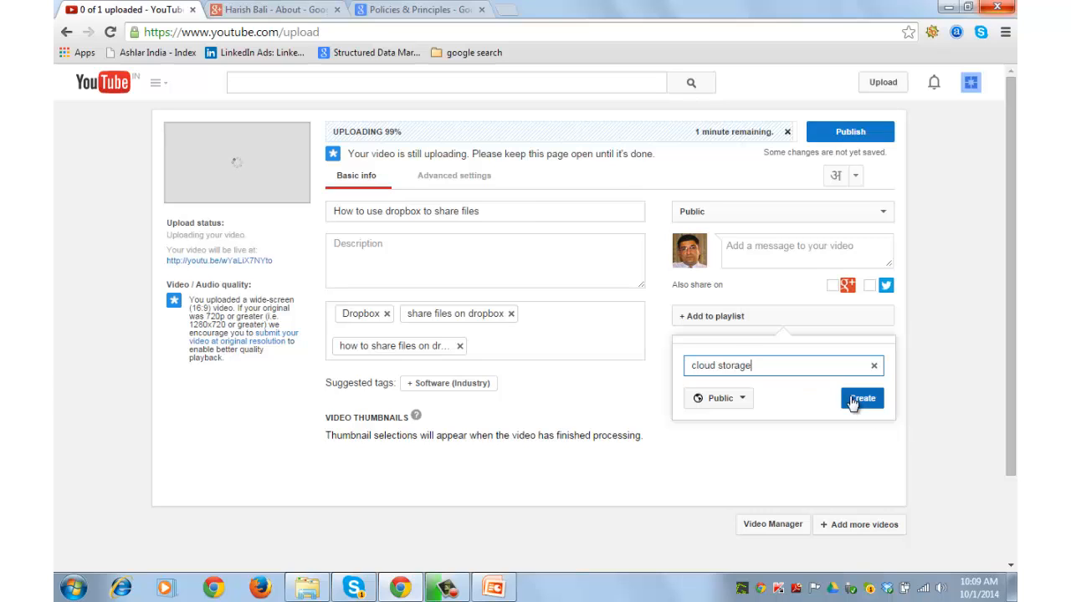
click(861, 399)
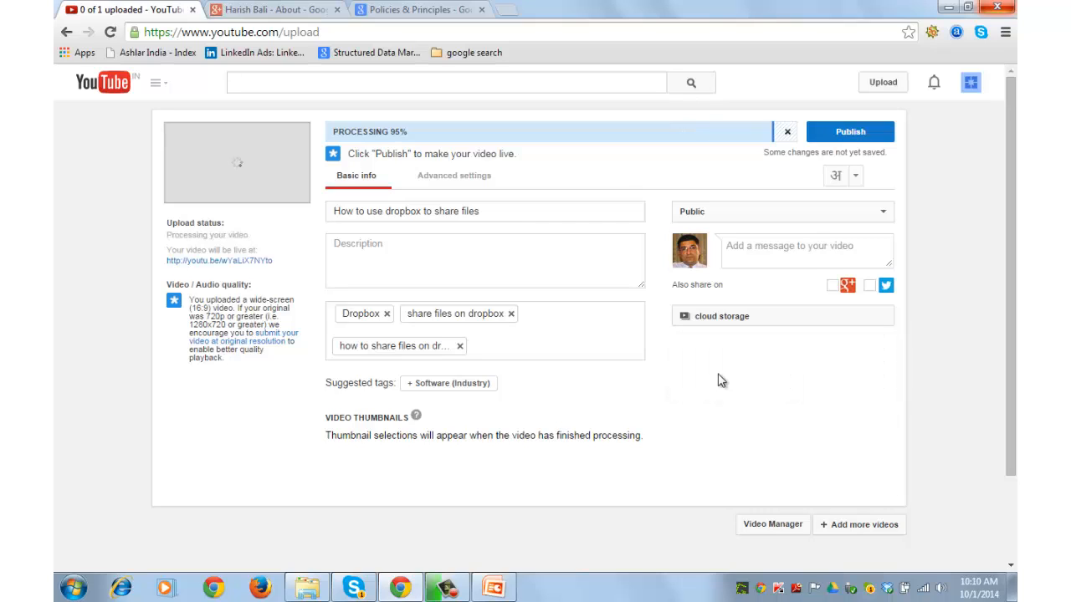
mouse_move(750, 308)
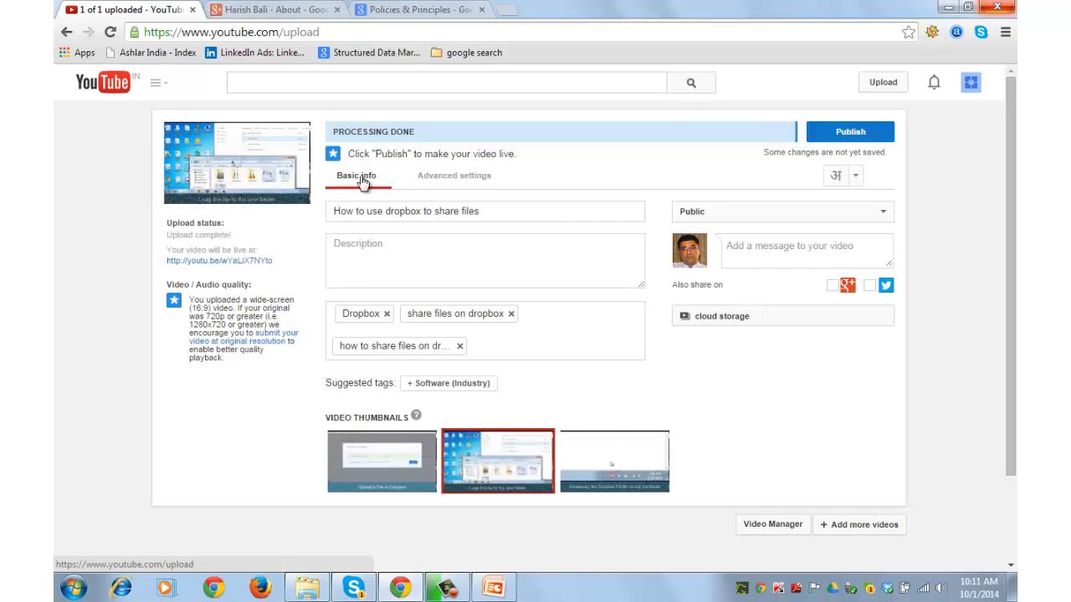
mouse_move(381, 460)
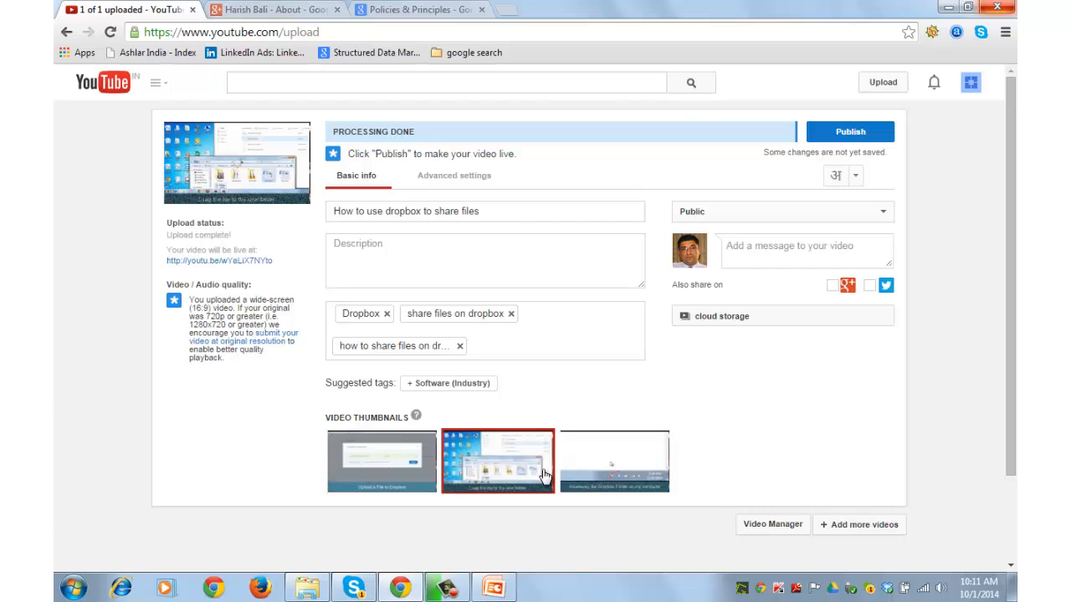
mouse_move(632, 338)
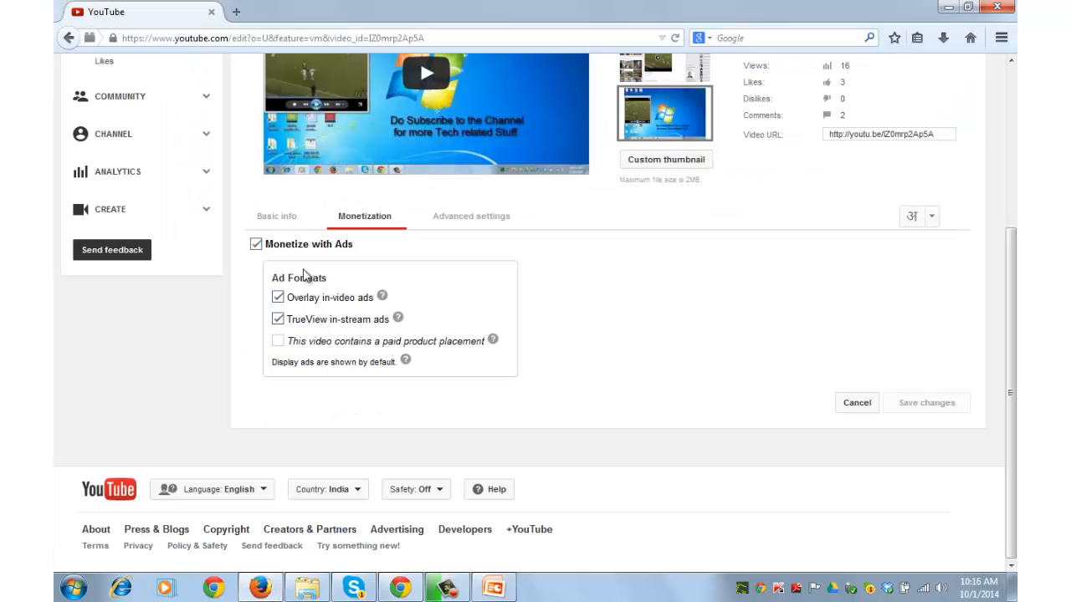
mouse_move(365, 228)
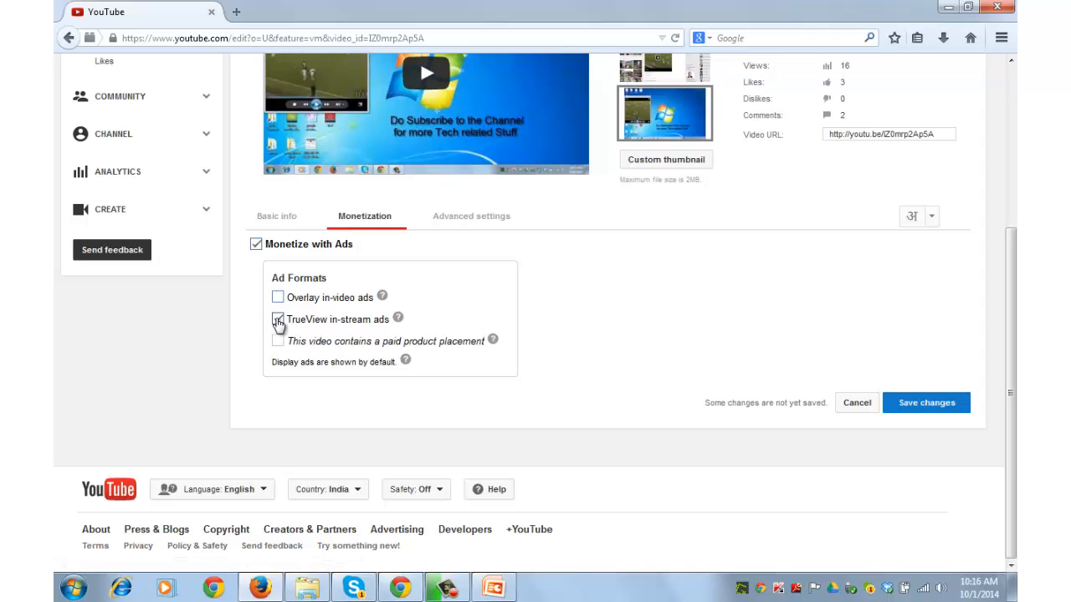
Turn off Overlay in-video ads, keeping TrueView in-stream ads enabled.
click(277, 298)
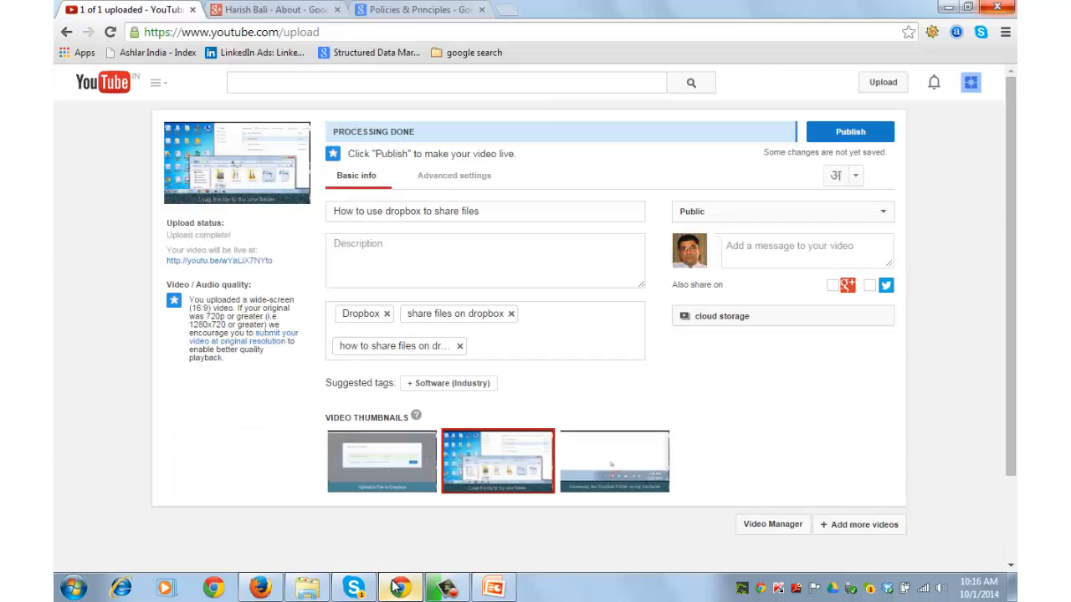
Publish the 'How to use dropbox to share files' video so it goes live.
click(485, 261)
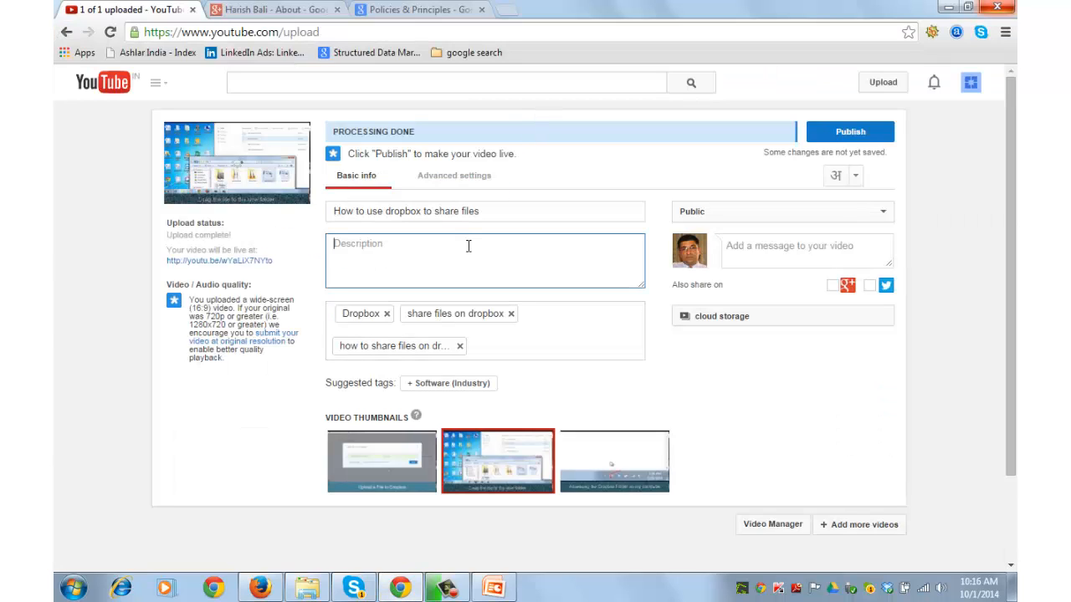
mouse_move(850, 131)
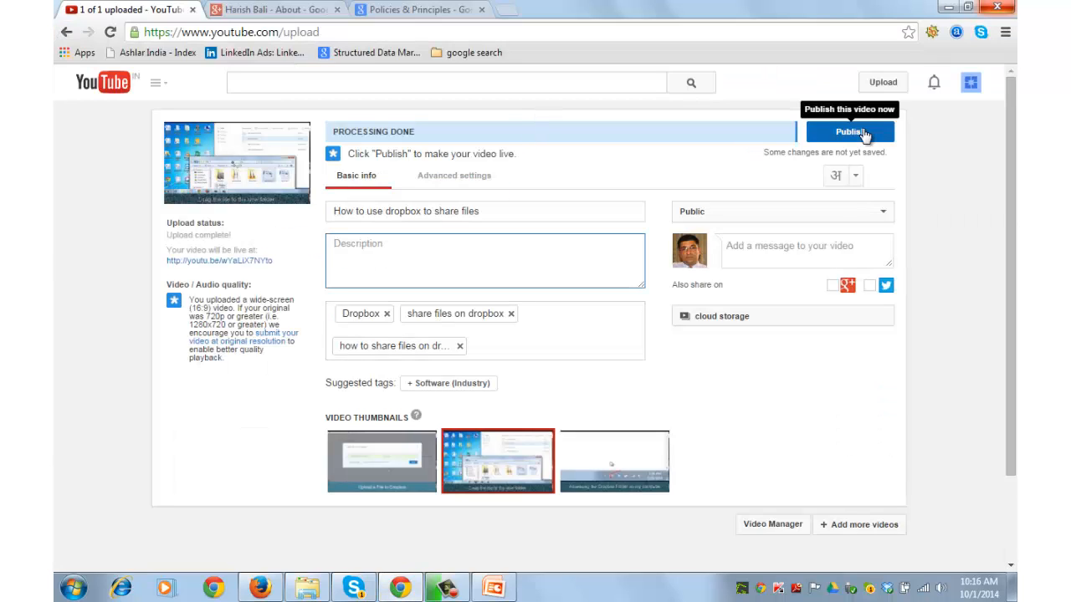
click(850, 131)
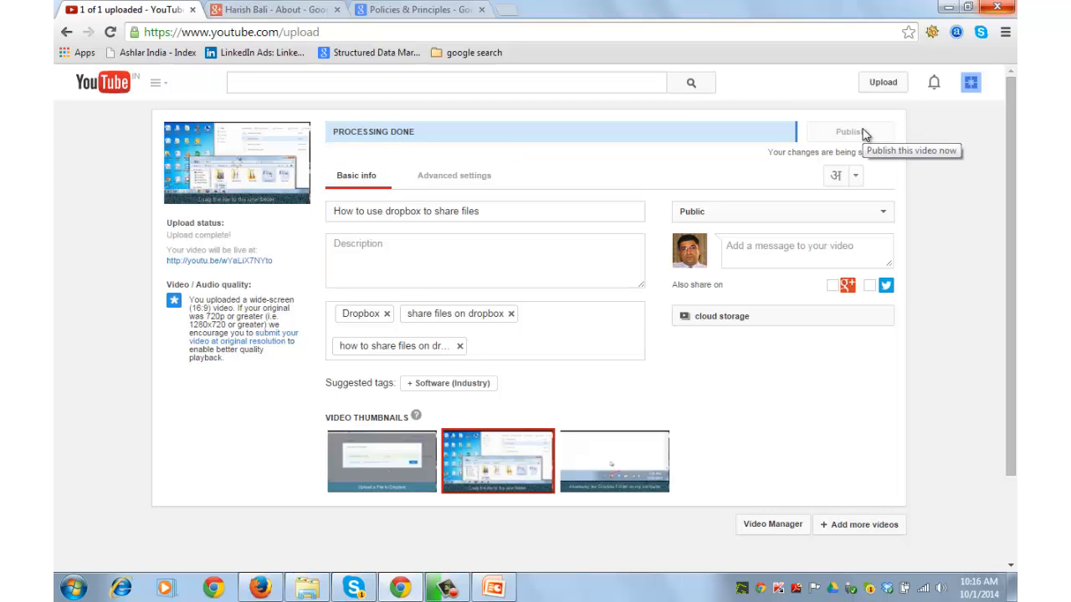
click(848, 131)
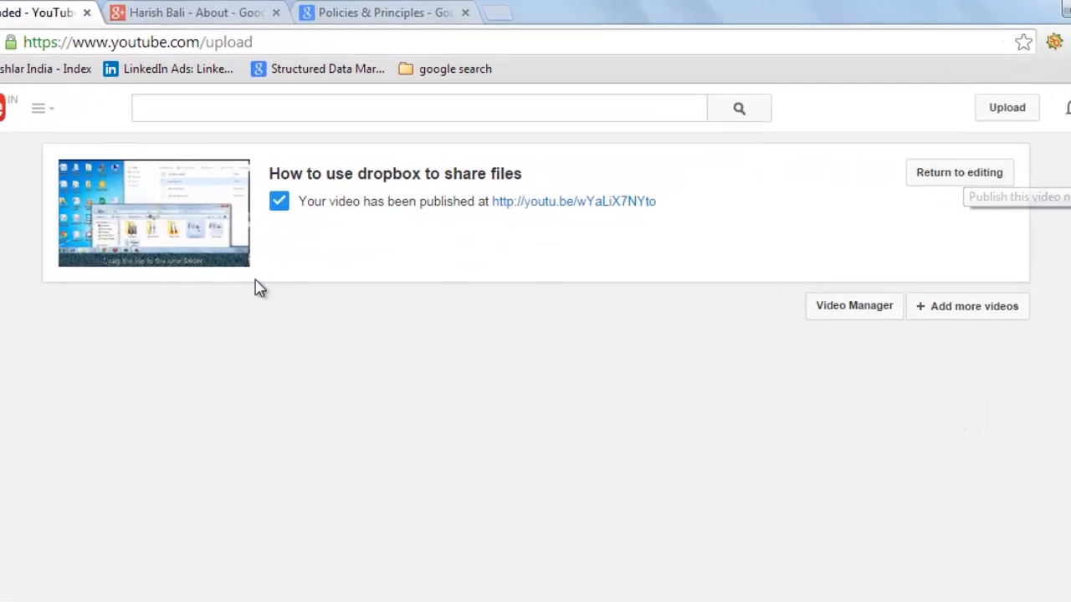